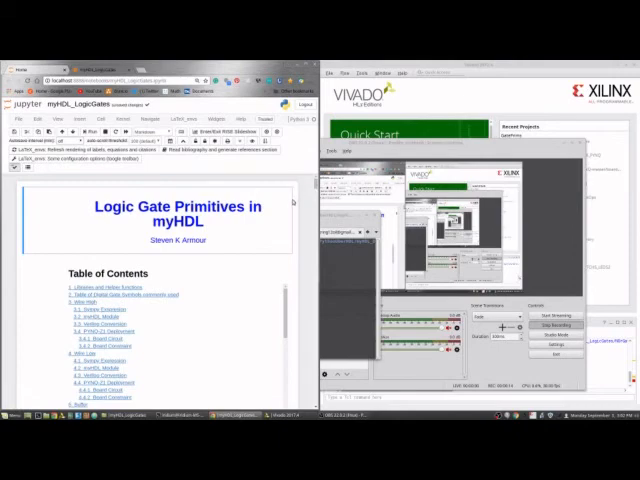
Scroll through the gate's PYNQ-Z1 deployment, board constraint file and myHDL module sections
{"action": "scroll", "scroll_direction": "down", "scroll_amount": 3}
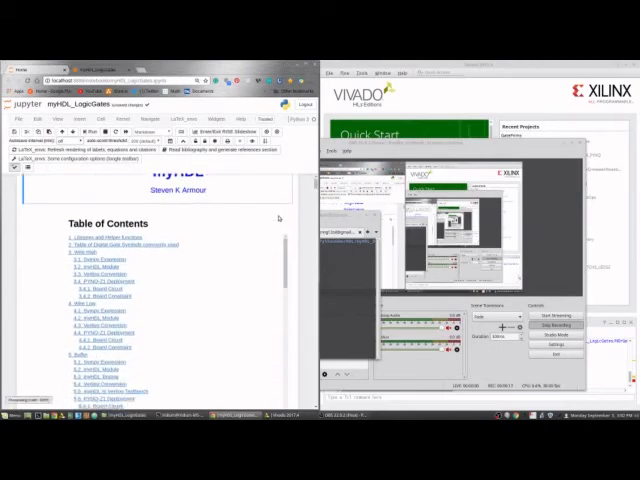
{"action": "scroll", "scroll_direction": "down", "scroll_amount": 3}
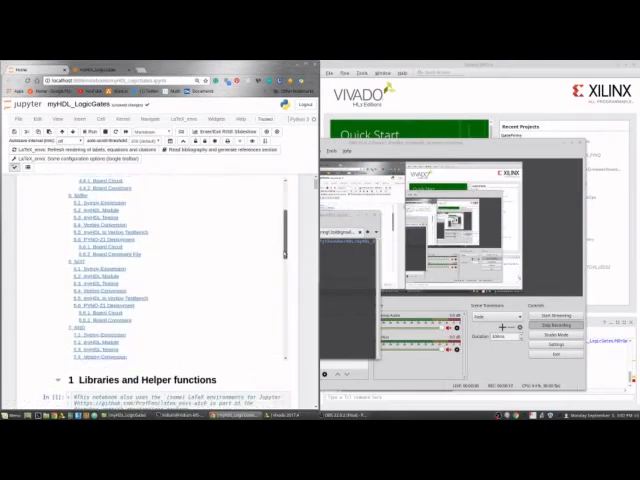
{"action": "scroll", "scroll_direction": "down", "scroll_amount": 3}
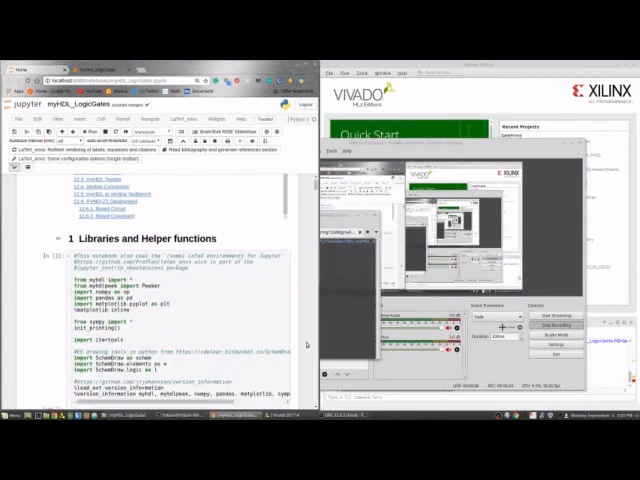
{"action": "scroll", "scroll_direction": "down", "scroll_amount": 3}
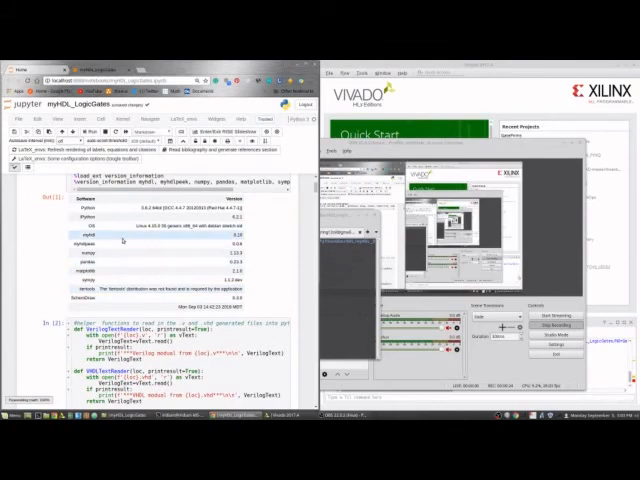
{"action": "scroll", "scroll_direction": "down", "scroll_amount": 3}
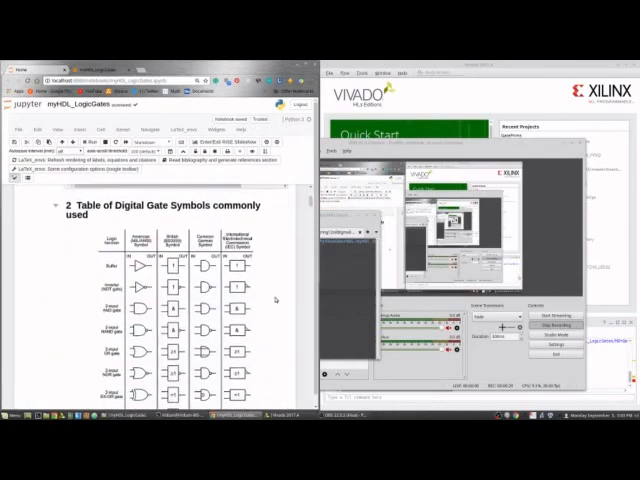
{"action": "scroll", "scroll_direction": "down", "scroll_amount": 3}
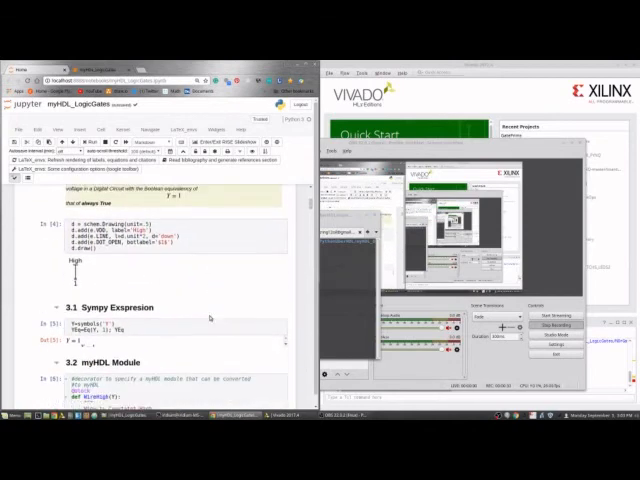
{"action": "scroll", "scroll_direction": "down", "scroll_amount": 3}
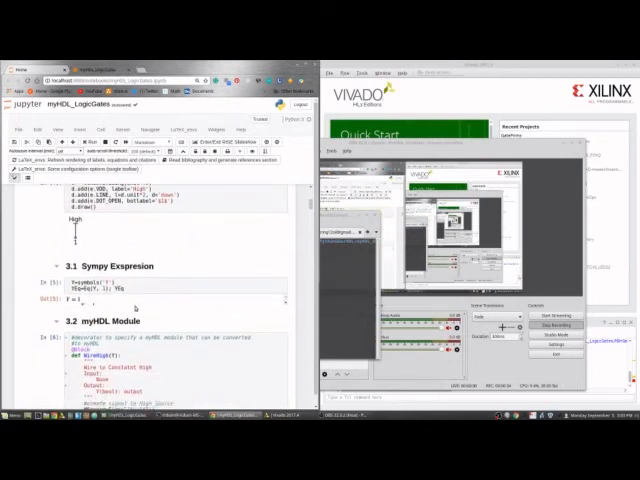
{"action": "left_click", "coordinate": [150, 290]}
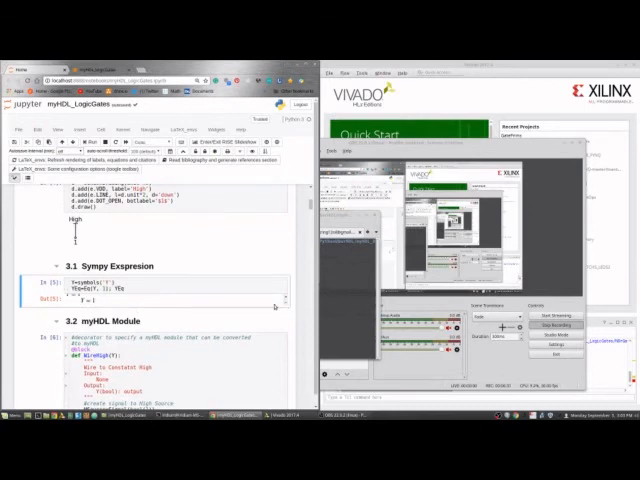
{"action": "scroll", "scroll_direction": "down", "scroll_amount": 3}
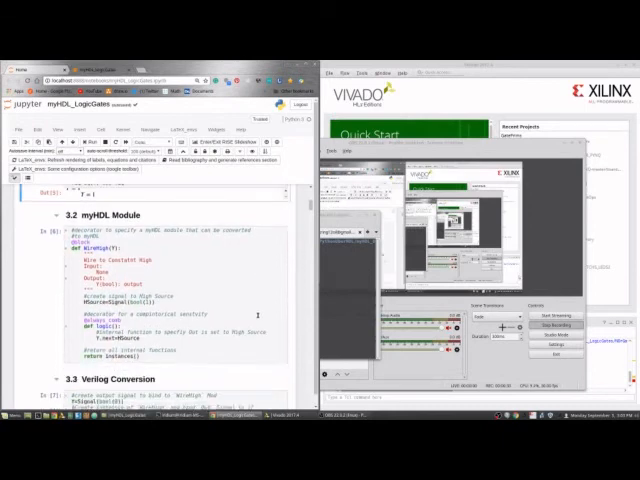
{"action": "scroll", "scroll_direction": "down", "scroll_amount": 3}
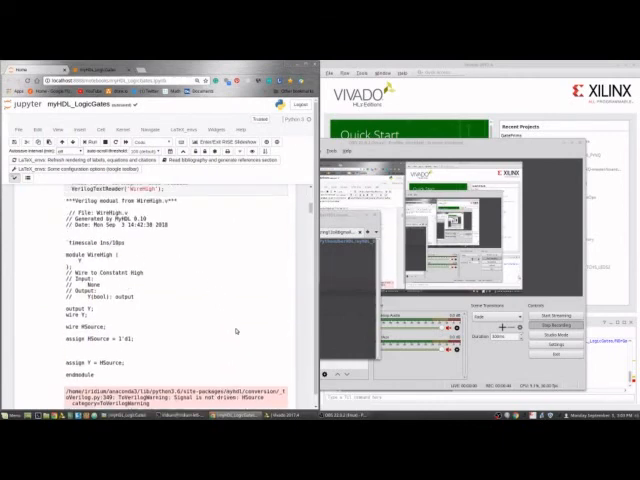
{"action": "scroll", "scroll_direction": "down", "scroll_amount": 3}
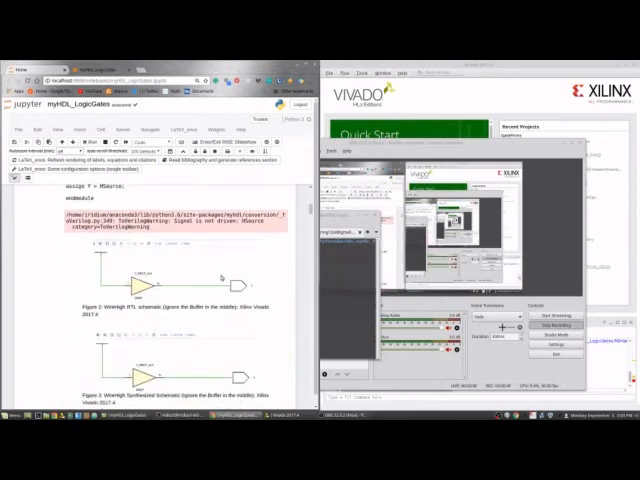
{"action": "scroll", "scroll_direction": "down", "scroll_amount": 3}
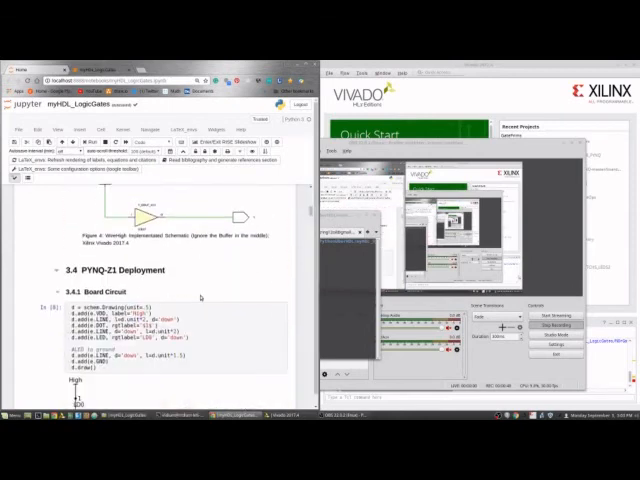
{"action": "scroll", "scroll_direction": "down", "scroll_amount": 3}
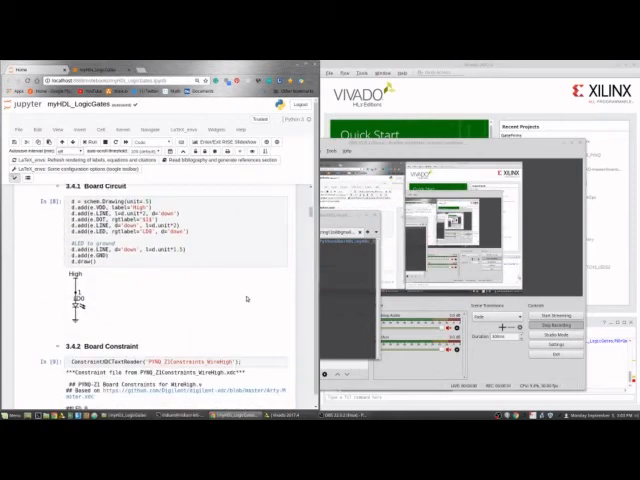
{"action": "scroll", "scroll_direction": "down", "scroll_amount": 3}
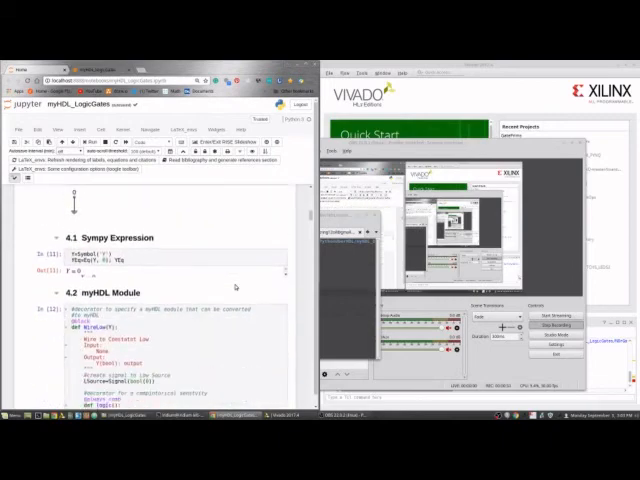
{"action": "scroll", "scroll_direction": "down", "scroll_amount": 3}
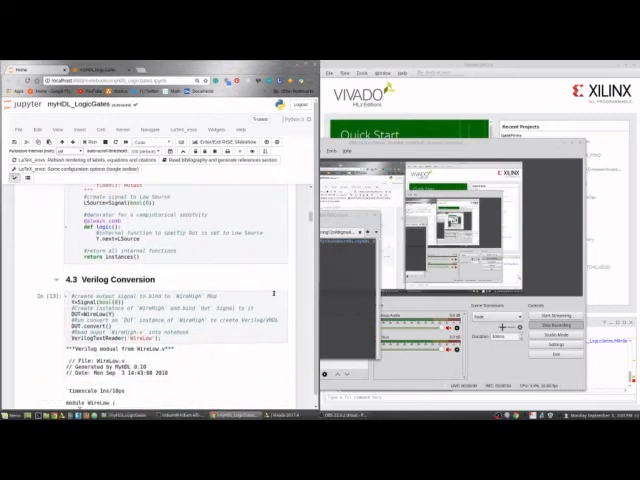
{"action": "scroll", "scroll_direction": "down", "scroll_amount": 3}
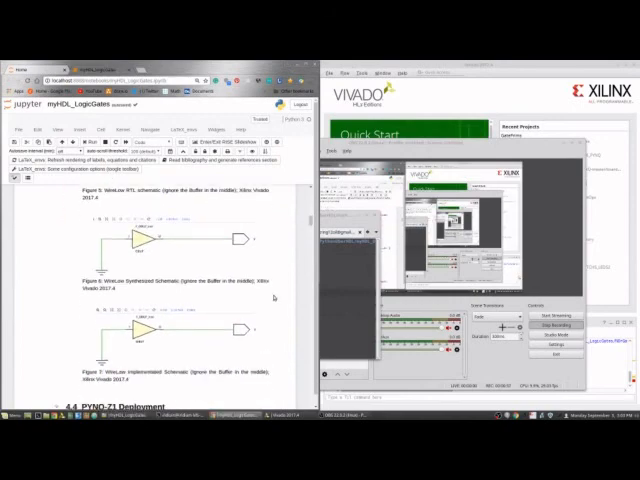
{"action": "scroll", "scroll_direction": "down", "scroll_amount": 3}
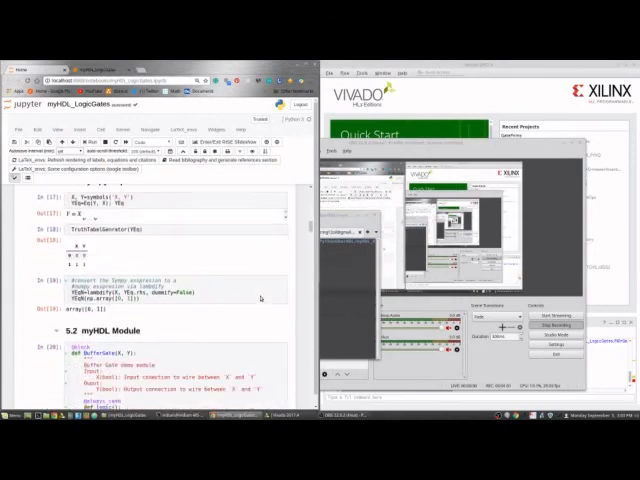
{"action": "scroll", "scroll_direction": "down", "scroll_amount": 3}
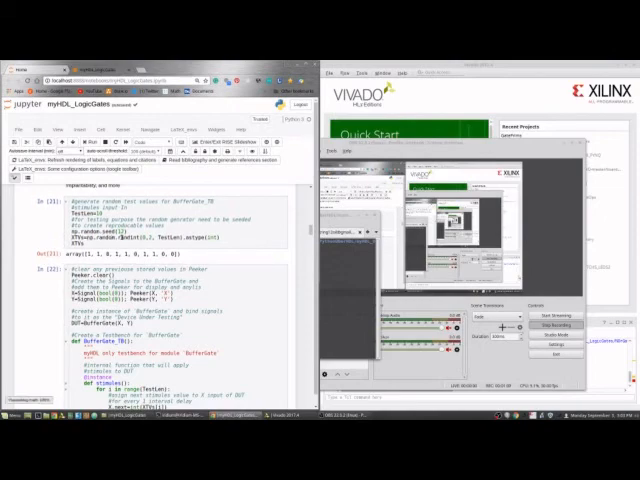
{"action": "scroll", "scroll_direction": "down", "scroll_amount": 3}
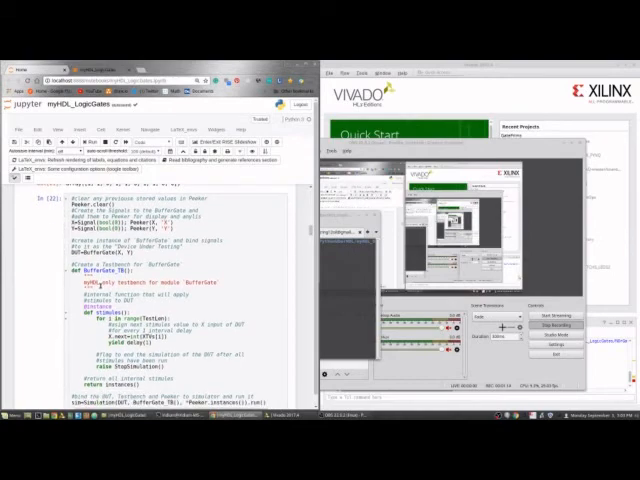
{"action": "scroll", "scroll_direction": "down", "scroll_amount": 3}
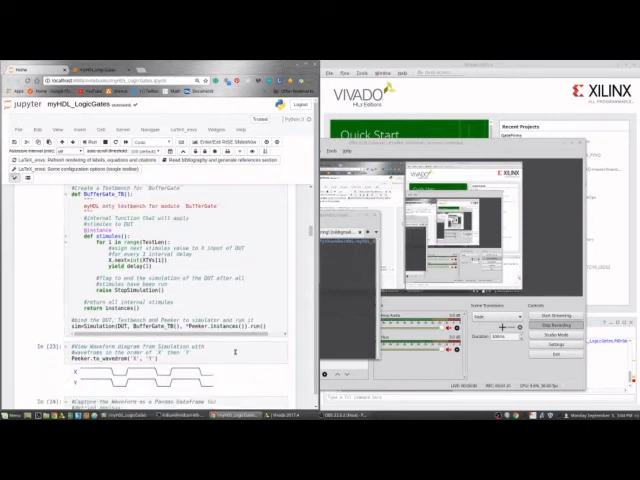
{"action": "scroll", "scroll_direction": "down", "scroll_amount": 3}
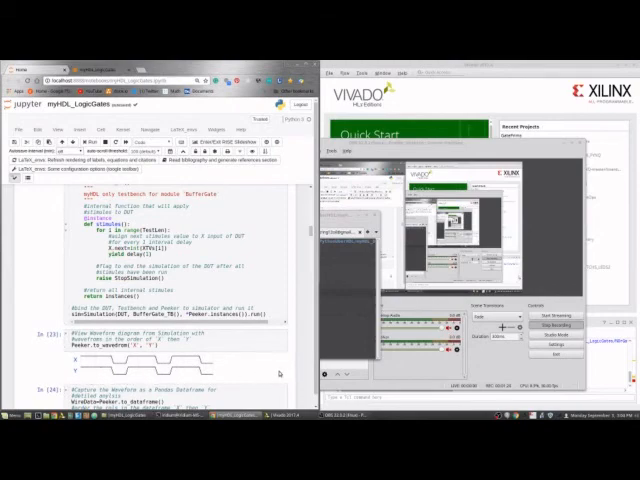
Scroll on through the myHDL testing and Verilog conversion sections to the testbench code
{"action": "scroll", "scroll_direction": "down", "scroll_amount": 3}
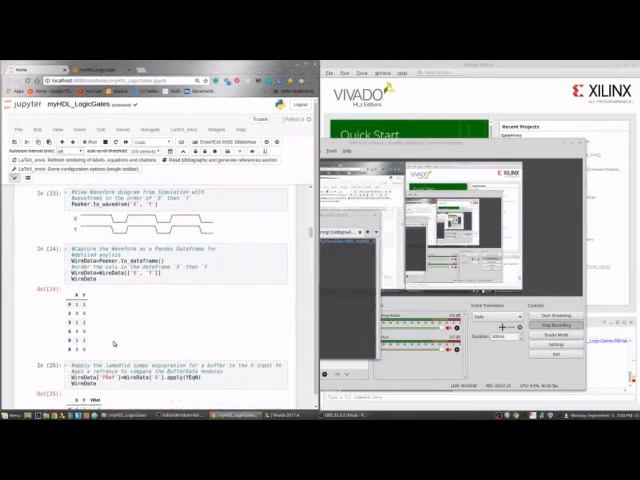
{"action": "scroll", "scroll_direction": "down", "scroll_amount": 3}
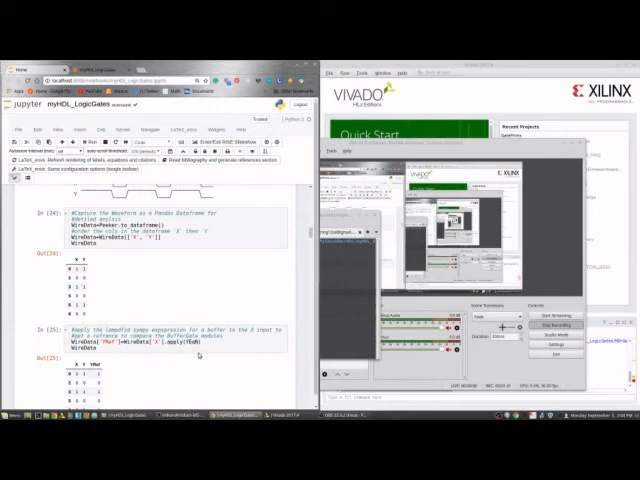
{"action": "scroll", "scroll_direction": "down", "scroll_amount": 3}
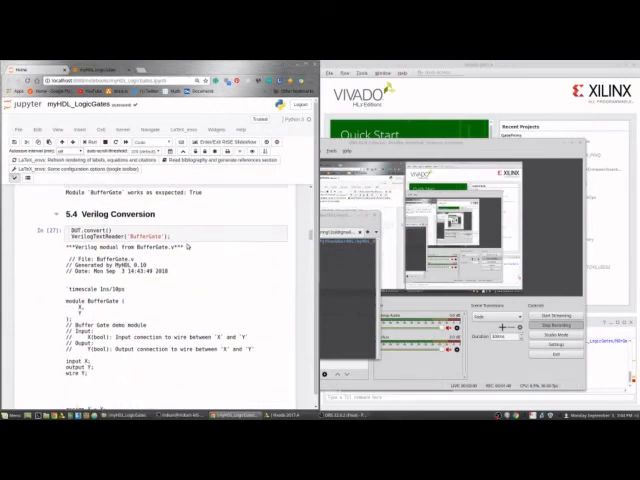
{"action": "scroll", "scroll_direction": "down", "scroll_amount": 3}
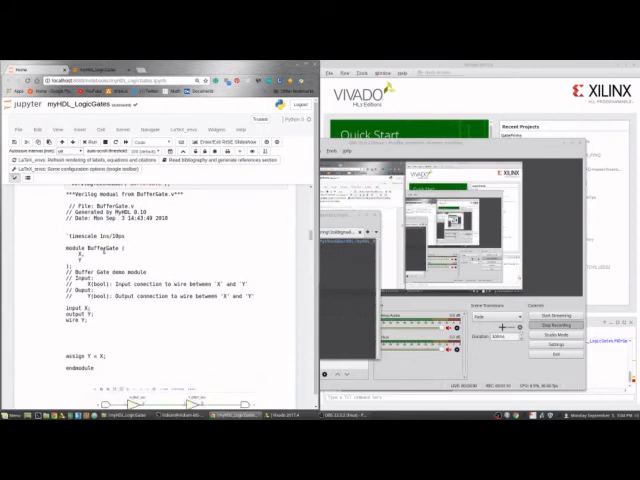
{"action": "scroll", "scroll_direction": "down", "scroll_amount": 3}
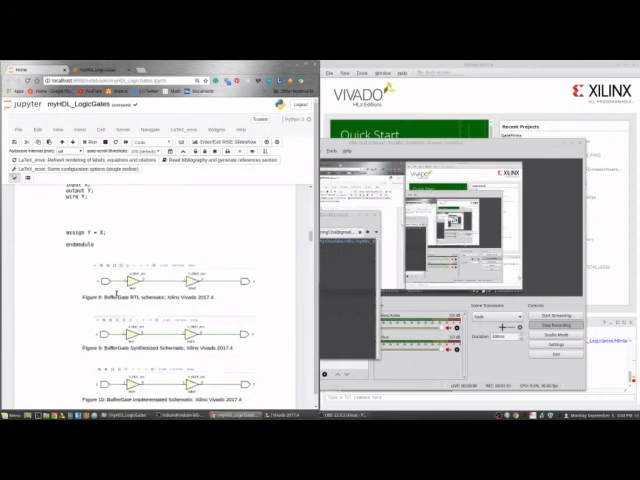
{"action": "scroll", "scroll_direction": "down", "scroll_amount": 3}
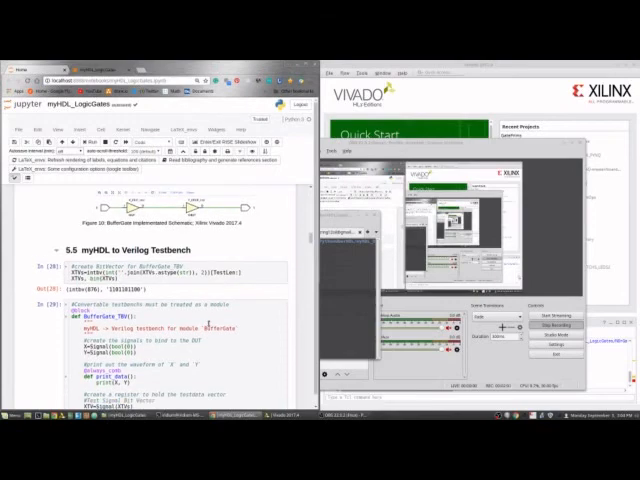
{"action": "scroll", "scroll_direction": "down", "scroll_amount": 3}
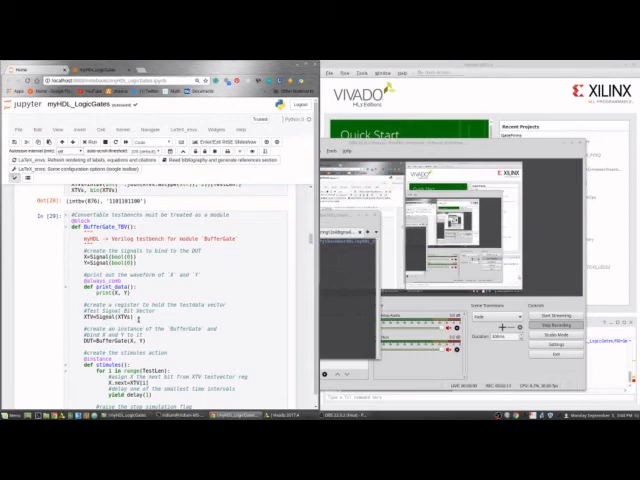
{"action": "scroll", "scroll_direction": "down", "scroll_amount": 3}
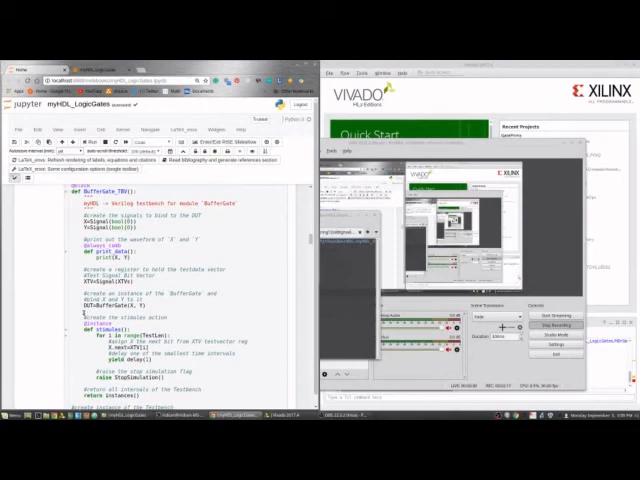
{"action": "scroll", "scroll_direction": "down", "scroll_amount": 3}
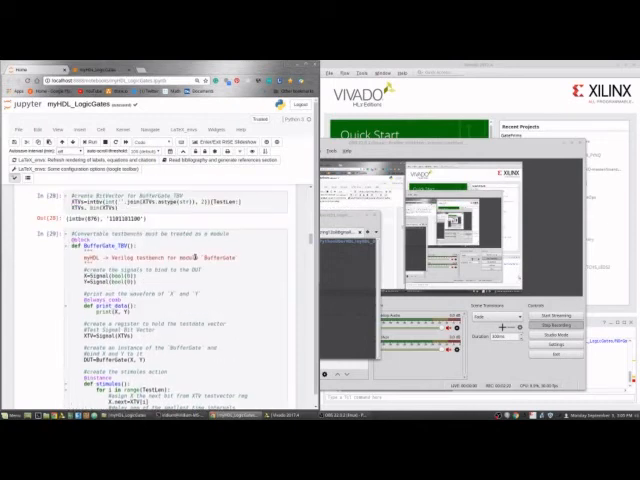
{"action": "scroll", "scroll_direction": "down", "scroll_amount": 3}
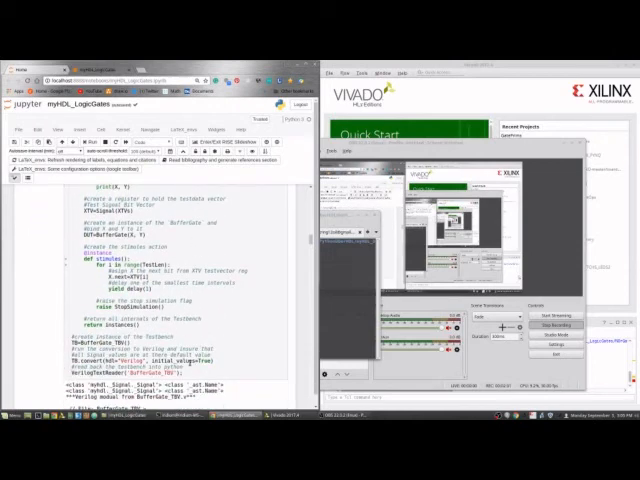
{"action": "scroll", "scroll_direction": "down", "scroll_amount": 3}
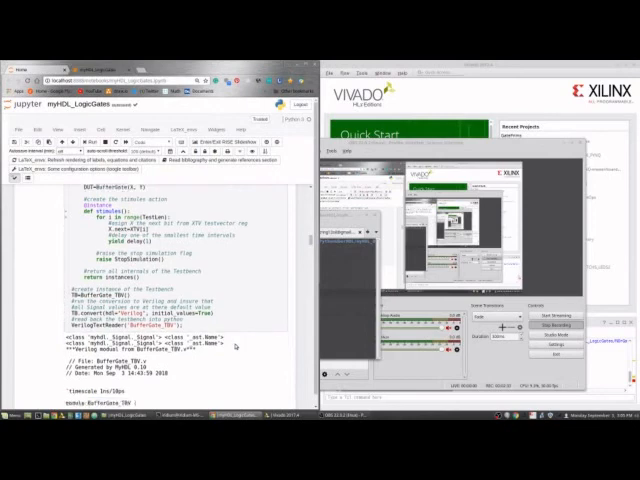
{"action": "scroll", "scroll_direction": "down", "scroll_amount": 3}
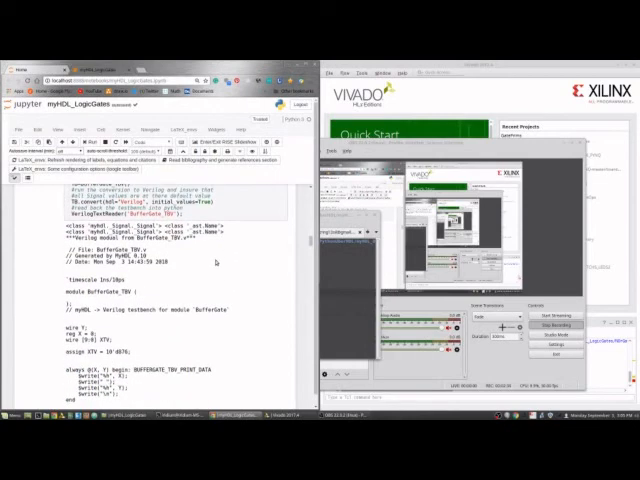
{"action": "scroll", "scroll_direction": "down", "scroll_amount": 3}
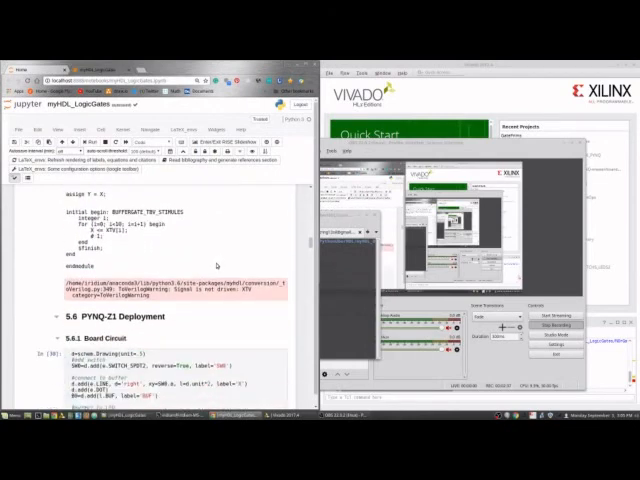
{"action": "scroll", "scroll_direction": "down", "scroll_amount": 3}
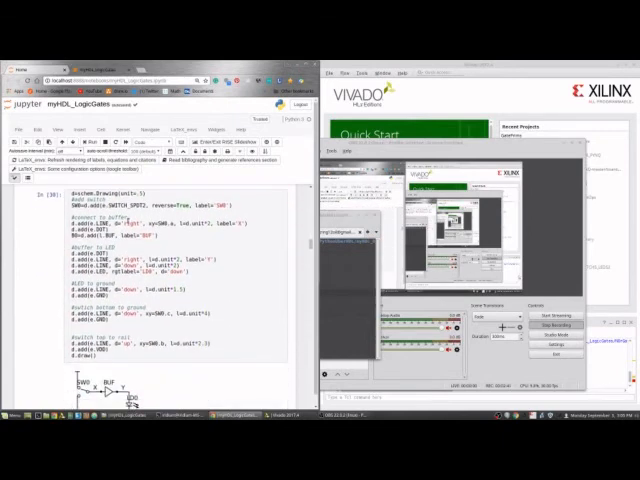
{"action": "scroll", "scroll_direction": "down", "scroll_amount": 3}
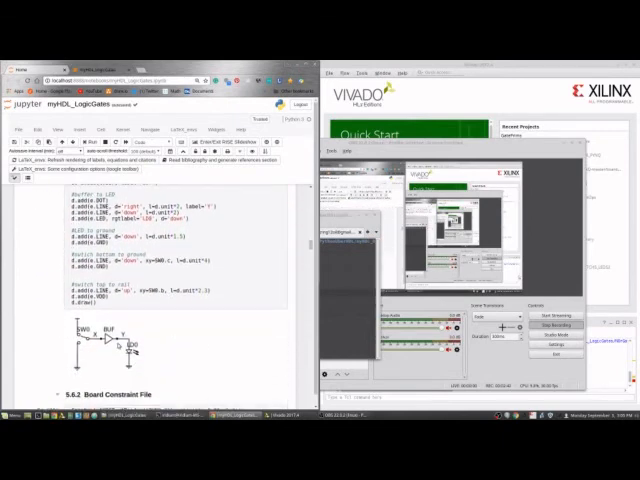
{"action": "scroll", "scroll_direction": "down", "scroll_amount": 3}
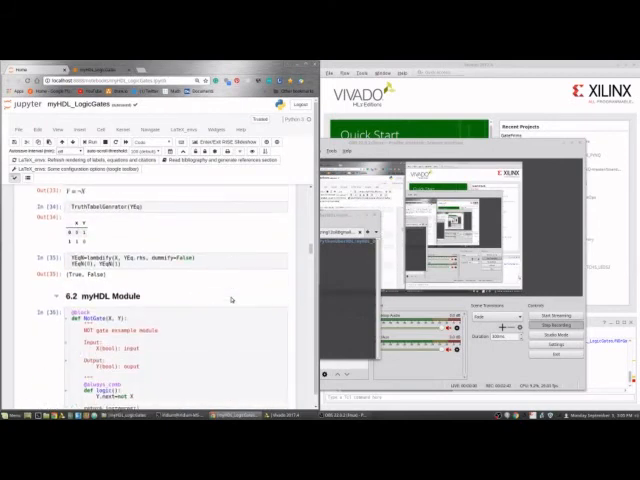
{"action": "scroll", "scroll_direction": "down", "scroll_amount": 3}
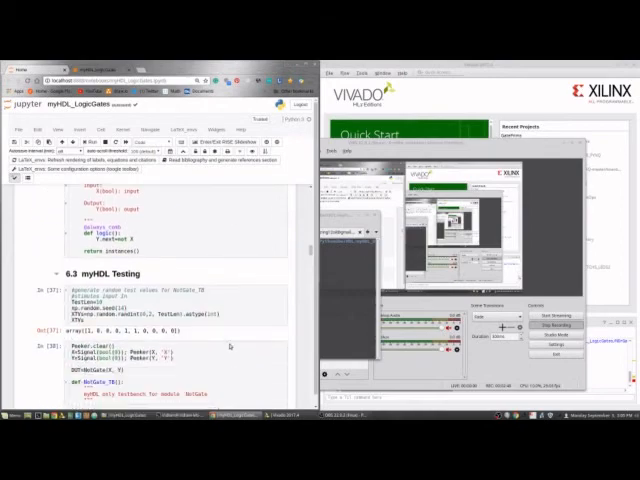
{"action": "scroll", "scroll_direction": "down", "scroll_amount": 3}
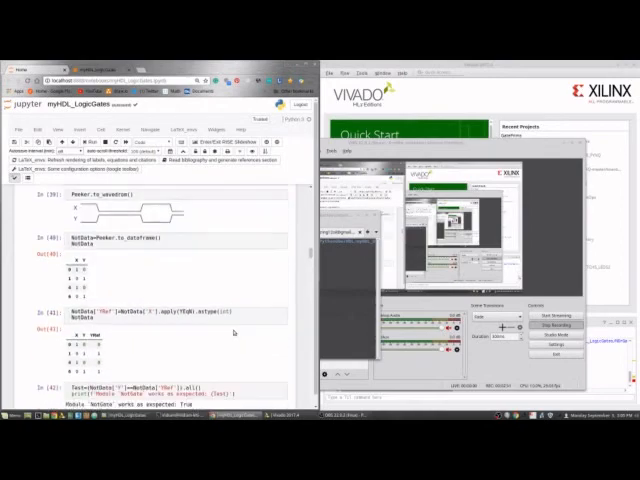
{"action": "scroll", "scroll_direction": "down", "scroll_amount": 3}
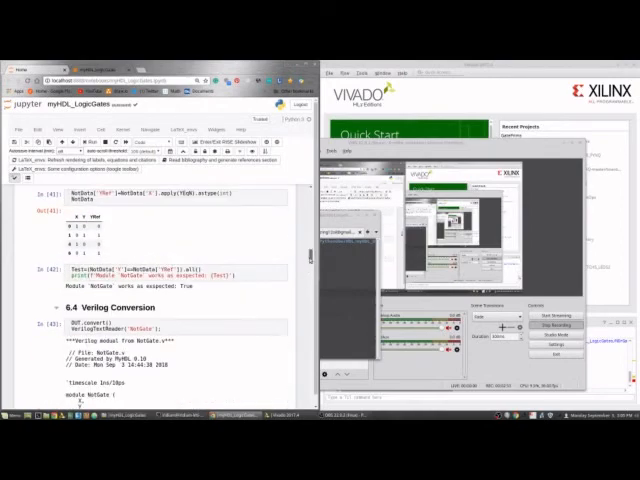
{"action": "scroll", "scroll_direction": "down", "scroll_amount": 3}
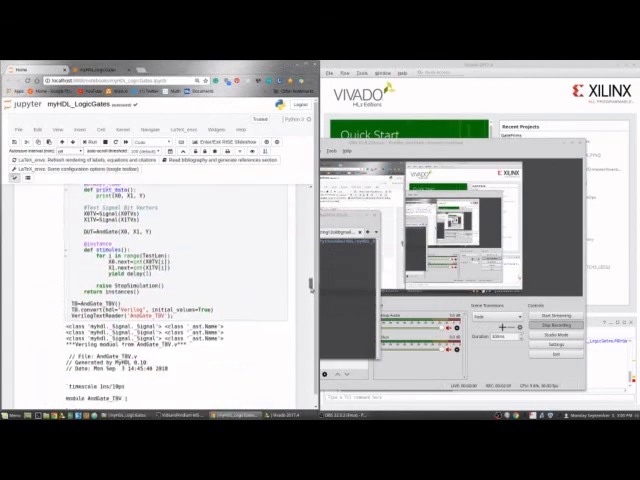
{"action": "scroll", "scroll_direction": "down", "scroll_amount": 3}
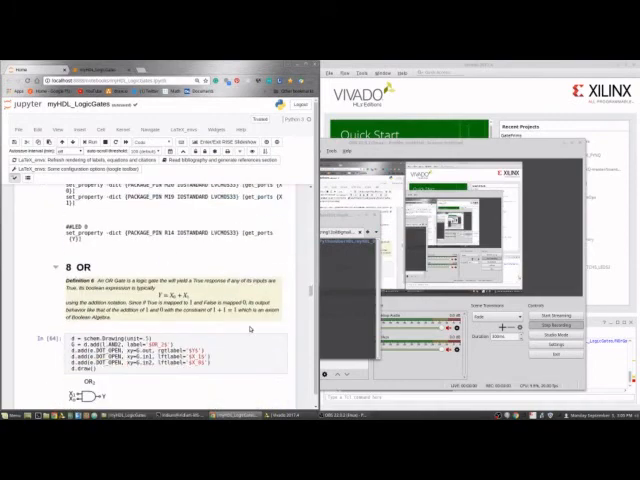
Scroll through section 8 OR's definition, Sympy expression, truth table and myHDL module to 8.3 testing
{"action": "scroll", "scroll_direction": "down", "scroll_amount": 3}
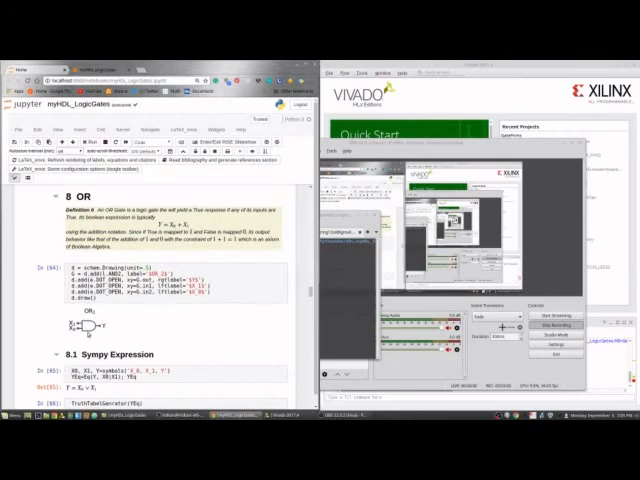
{"action": "scroll", "scroll_direction": "down", "scroll_amount": 3}
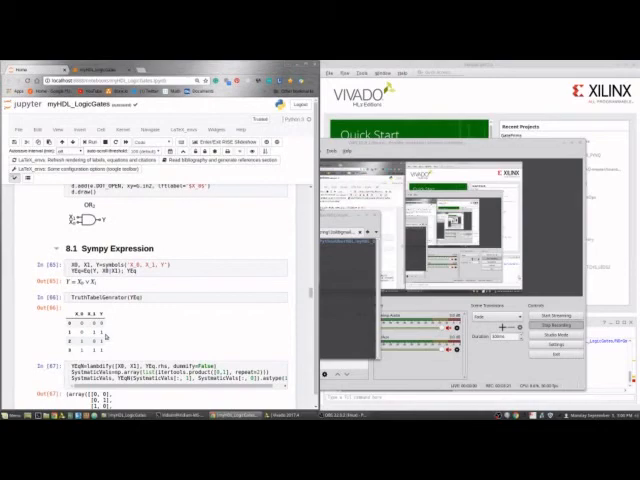
{"action": "scroll", "scroll_direction": "down", "scroll_amount": 3}
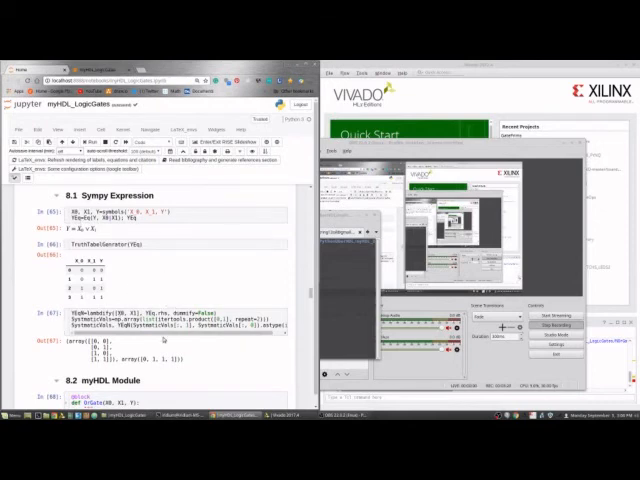
{"action": "scroll", "scroll_direction": "down", "scroll_amount": 3}
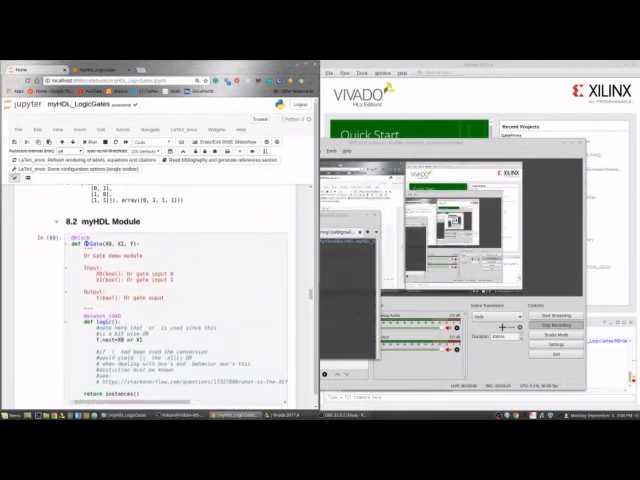
{"action": "scroll", "scroll_direction": "down", "scroll_amount": 3}
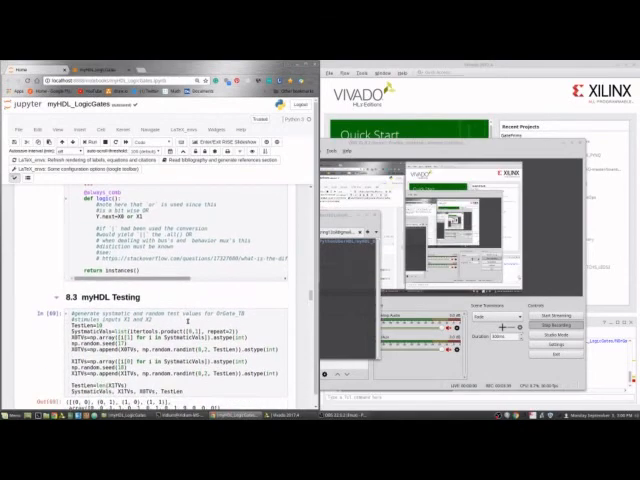
Scroll past the OR gate's testbench, waveform and truth table comparison to 8.4 Verilog Conversion
{"action": "scroll", "scroll_direction": "down", "scroll_amount": 3}
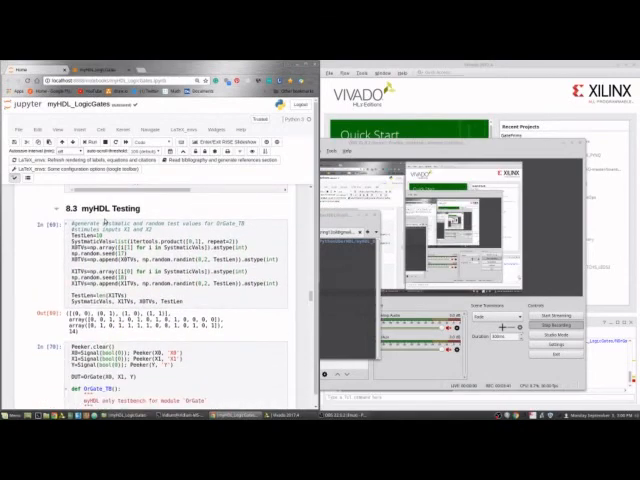
{"action": "mouse_move", "coordinate": [196, 312]}
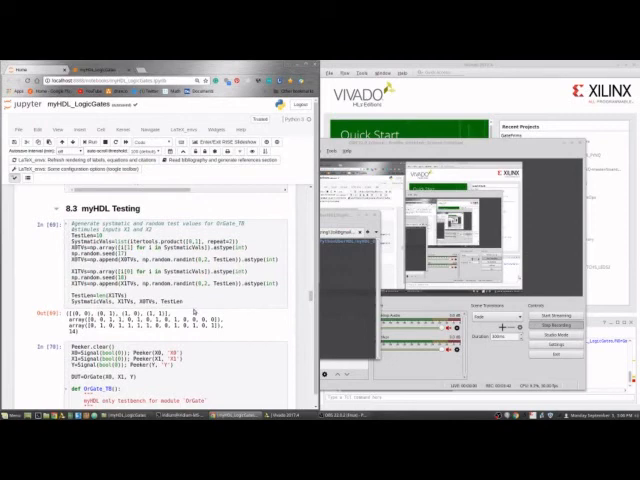
{"action": "scroll", "scroll_direction": "down", "scroll_amount": 3}
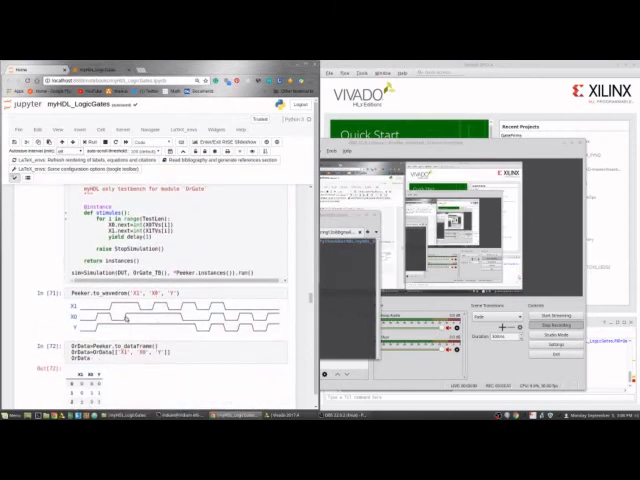
{"action": "scroll", "scroll_direction": "down", "scroll_amount": 3}
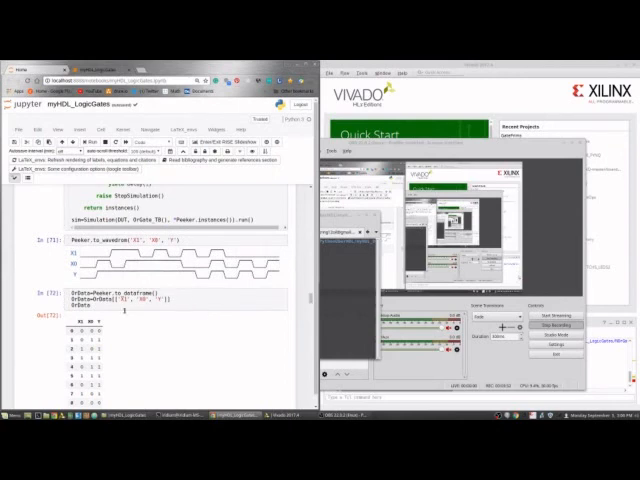
{"action": "scroll", "scroll_direction": "down", "scroll_amount": 3}
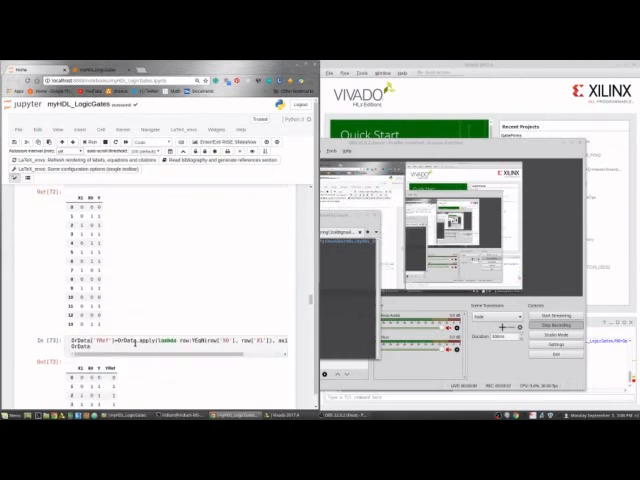
{"action": "scroll", "scroll_direction": "down", "scroll_amount": 3}
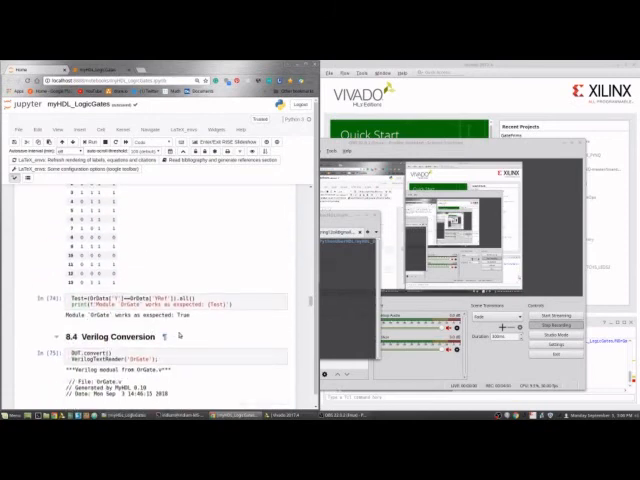
{"action": "scroll", "scroll_direction": "down", "scroll_amount": 3}
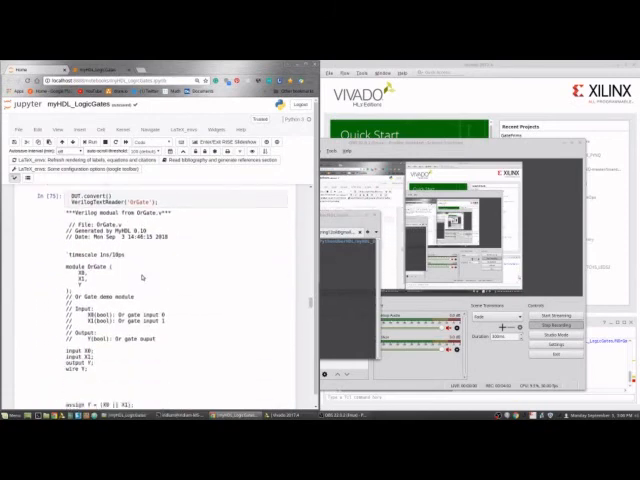
{"action": "scroll", "scroll_direction": "down", "scroll_amount": 3}
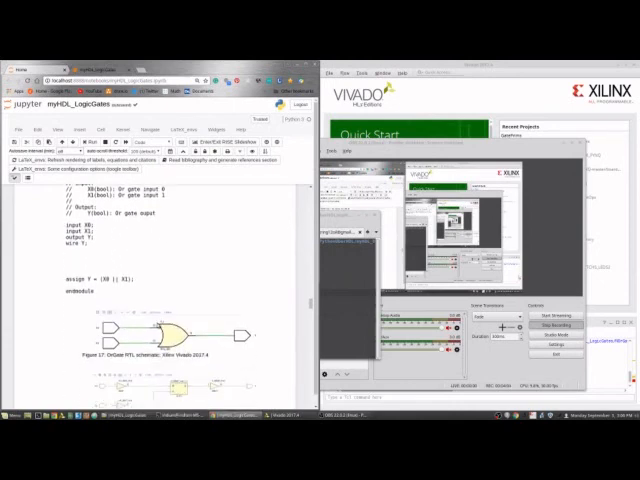
{"action": "scroll", "scroll_direction": "down", "scroll_amount": 3}
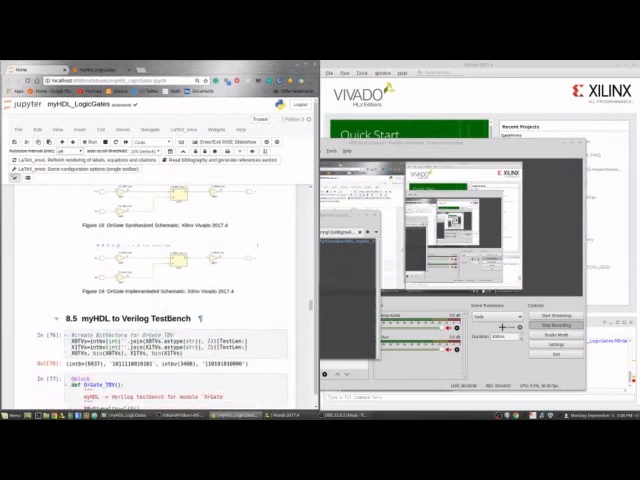
{"action": "scroll", "scroll_direction": "down", "scroll_amount": 3}
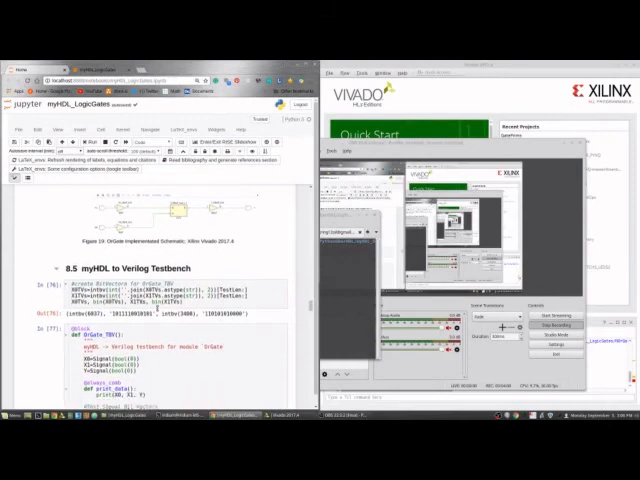
{"action": "scroll", "scroll_direction": "down", "scroll_amount": 3}
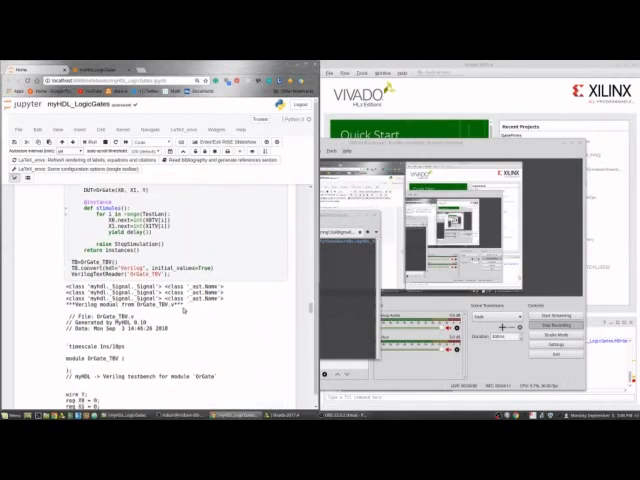
{"action": "scroll", "scroll_direction": "down", "scroll_amount": 3}
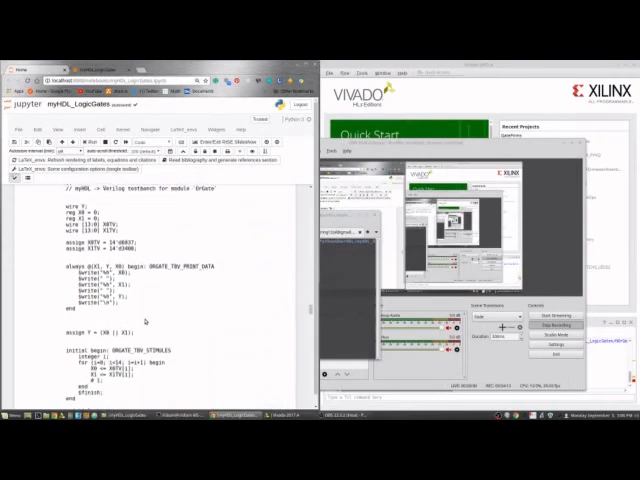
{"action": "scroll", "scroll_direction": "down", "scroll_amount": 3}
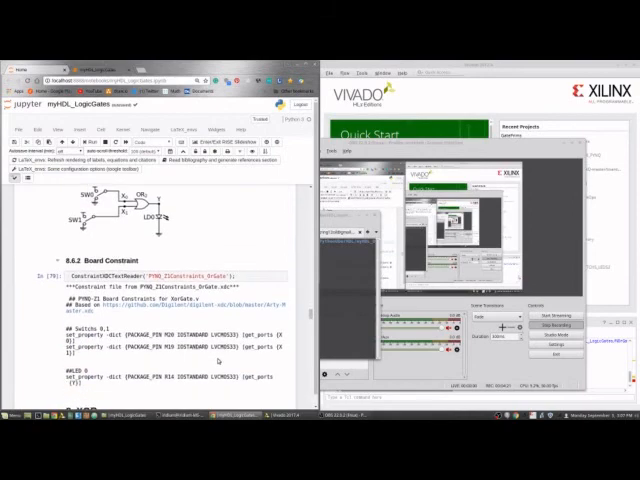
{"action": "scroll", "scroll_direction": "down", "scroll_amount": 3}
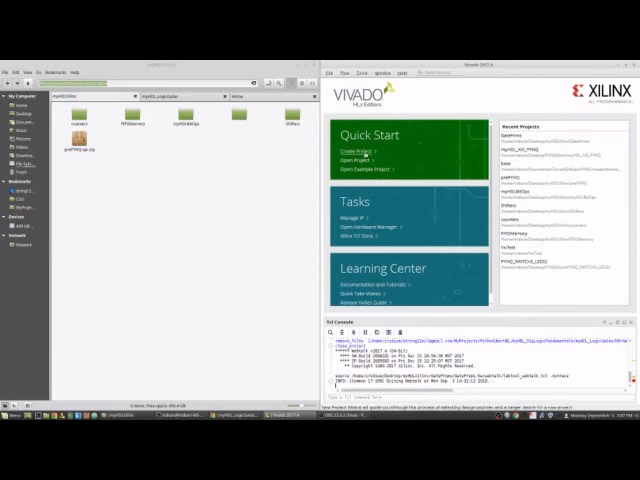
Start a new Vivado project, keeping the default name and location, as an RTL project
{"action": "left_click", "coordinate": [348, 156]}
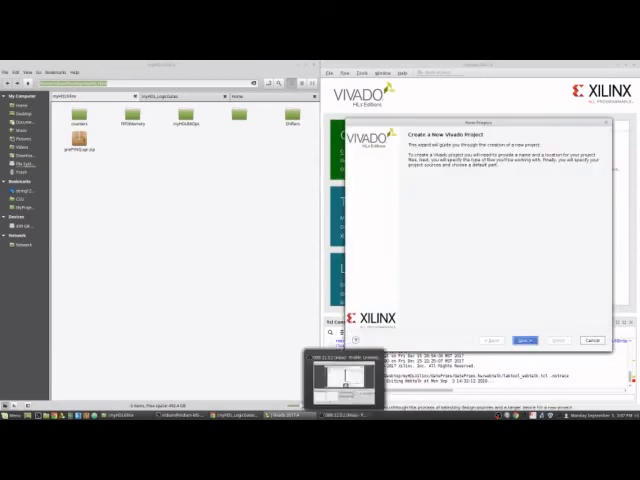
{"action": "left_click", "coordinate": [524, 340]}
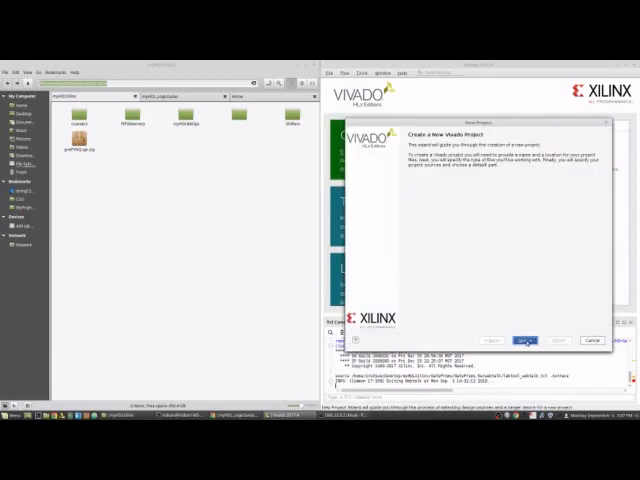
{"action": "left_click", "coordinate": [524, 340]}
{"action": "type", "text": "GatePrim"}
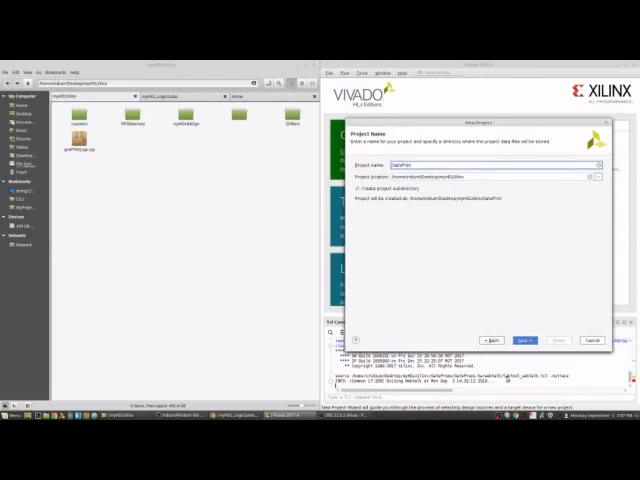
{"action": "left_click", "coordinate": [524, 340]}
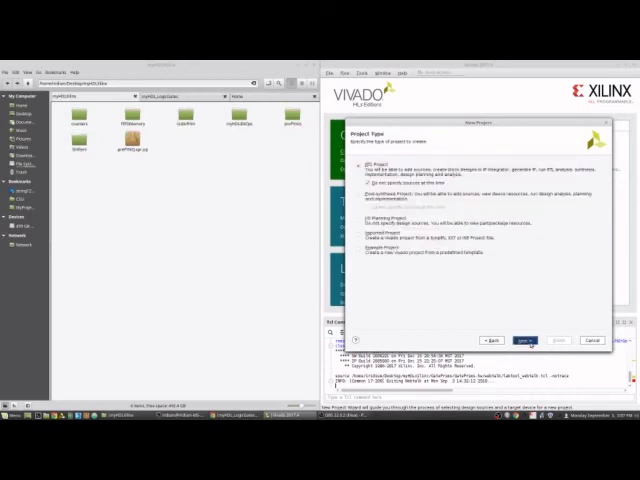
{"action": "left_click", "coordinate": [520, 340]}
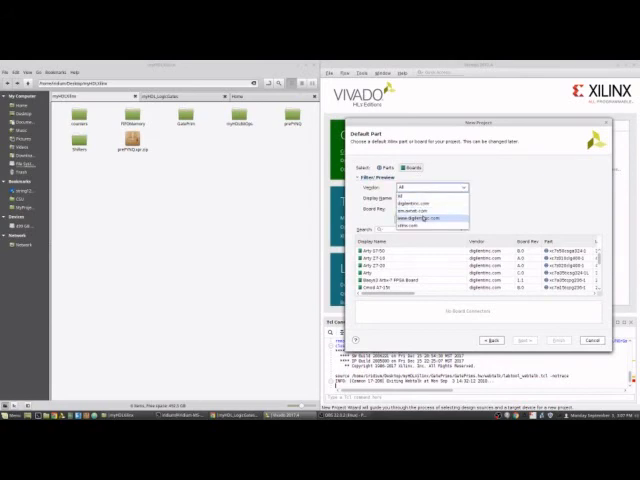
Select the PYNQ-Z1 board from the filtered board list and finish creating the project
{"action": "left_click", "coordinate": [420, 210]}
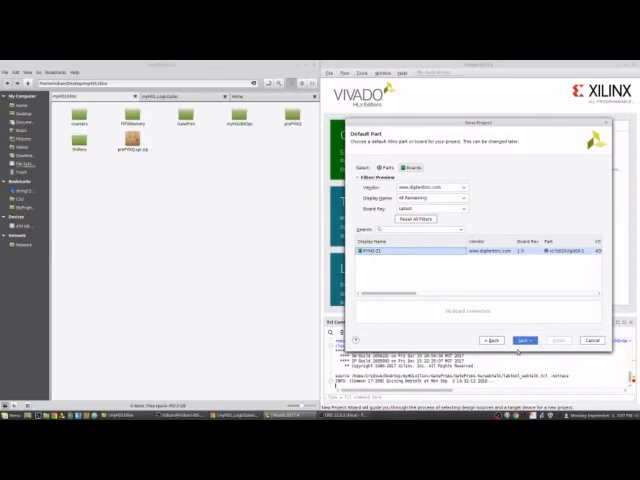
{"action": "left_click", "coordinate": [524, 340]}
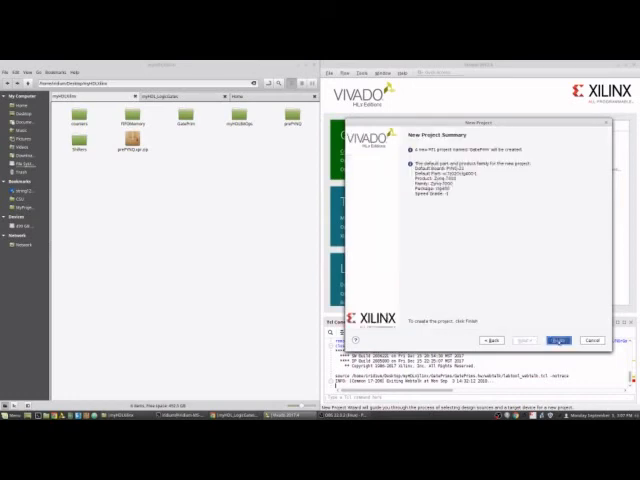
{"action": "left_click", "coordinate": [556, 340]}
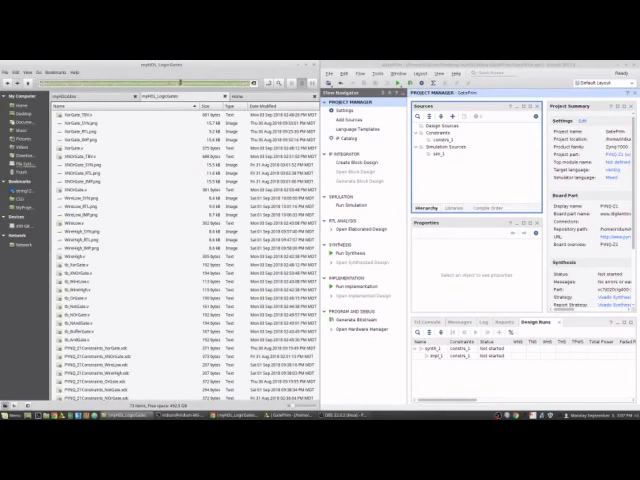
Add the PYNQ-Z1 .xdc constraints file to the project and show it under Constraints in Sources
{"action": "left_click", "coordinate": [344, 120]}
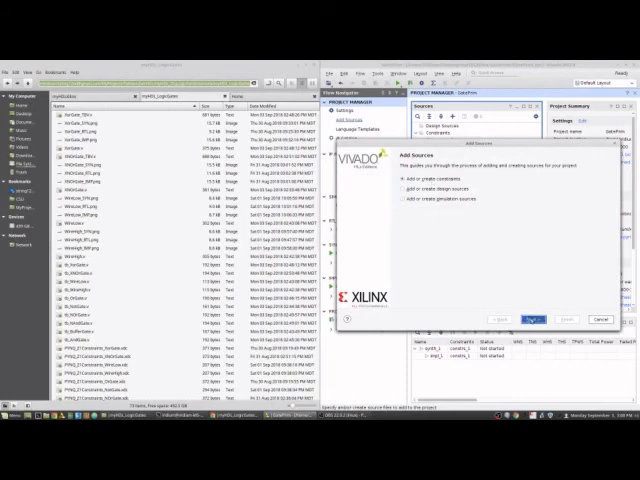
{"action": "left_click", "coordinate": [532, 320]}
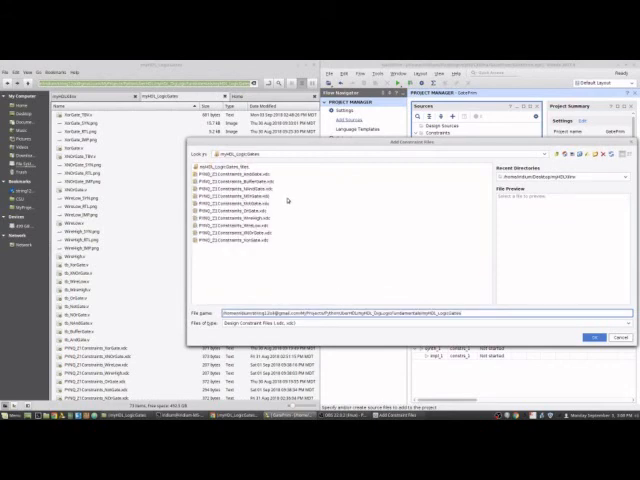
{"action": "left_click", "coordinate": [240, 212]}
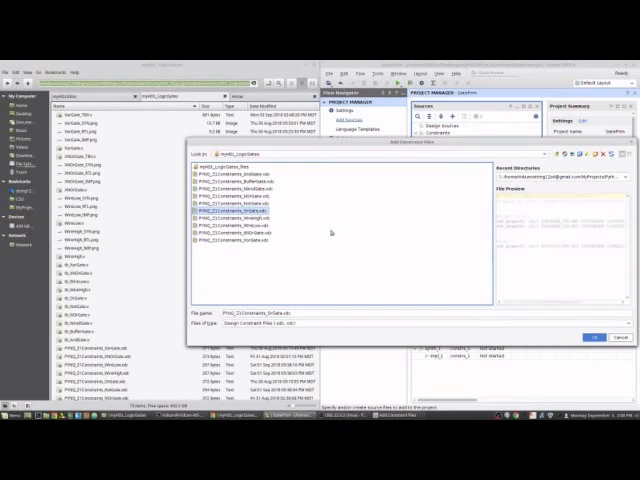
{"action": "left_click", "coordinate": [596, 336]}
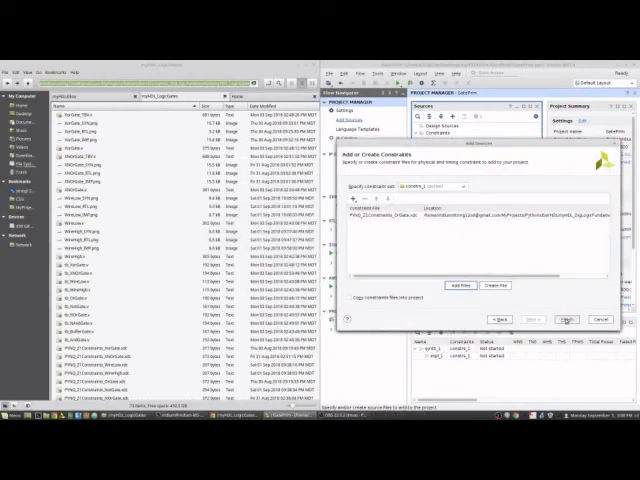
{"action": "left_click", "coordinate": [566, 320]}
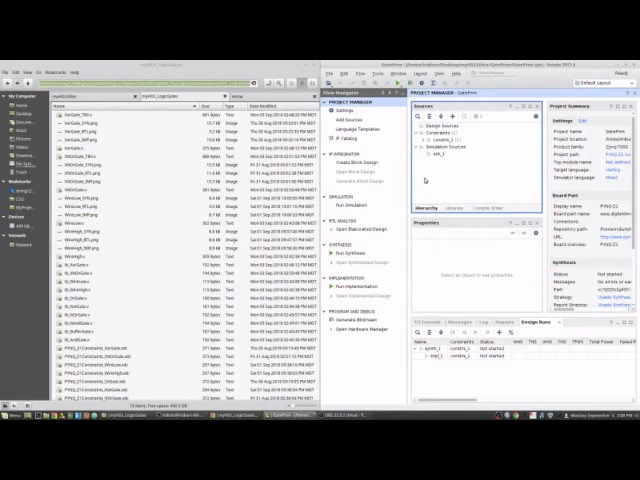
{"action": "left_click", "coordinate": [412, 140]}
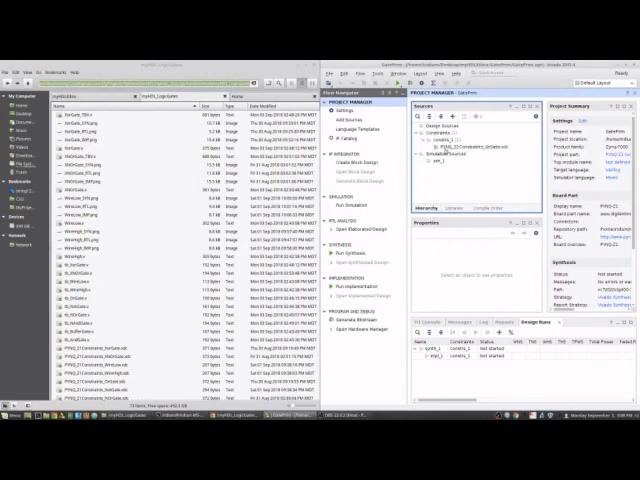
Add the NOR gate Verilog file to the project as a design source
{"action": "left_click", "coordinate": [338, 132]}
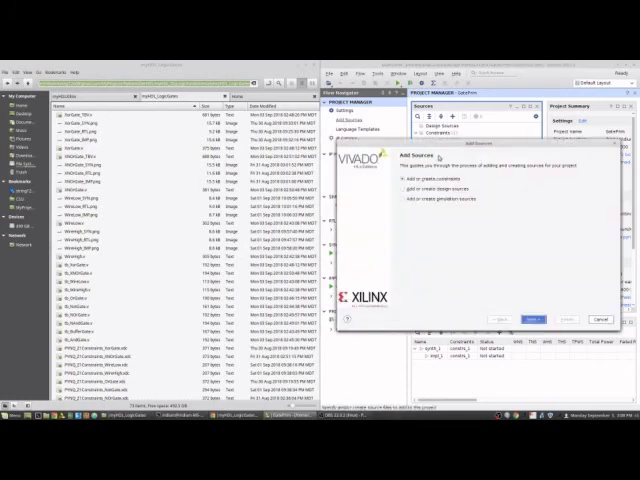
{"action": "left_click", "coordinate": [532, 320]}
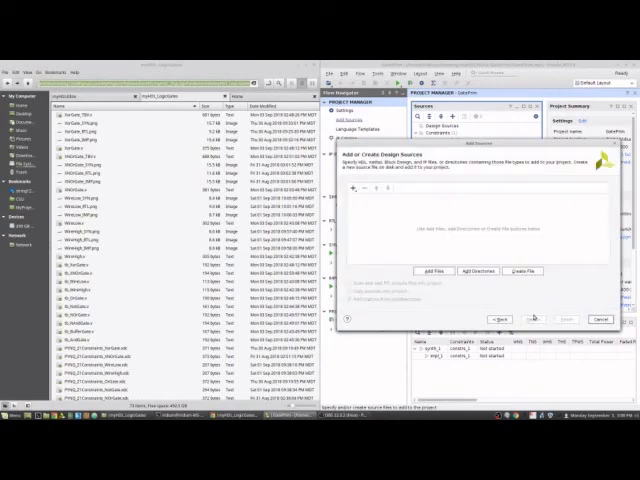
{"action": "left_click", "coordinate": [440, 272]}
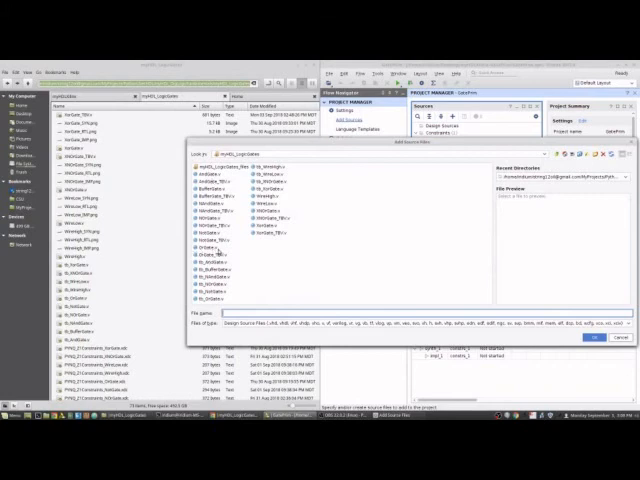
{"action": "left_click", "coordinate": [204, 244]}
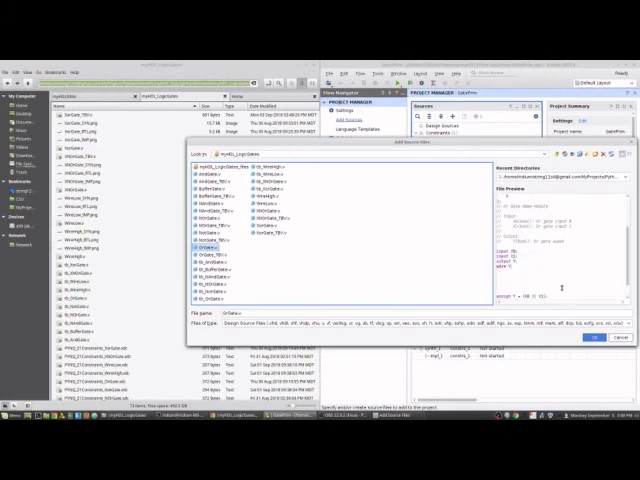
{"action": "left_click", "coordinate": [592, 336]}
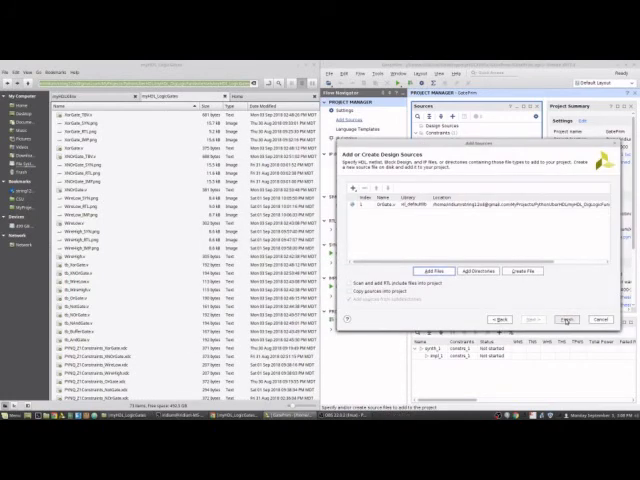
{"action": "left_click", "coordinate": [566, 320]}
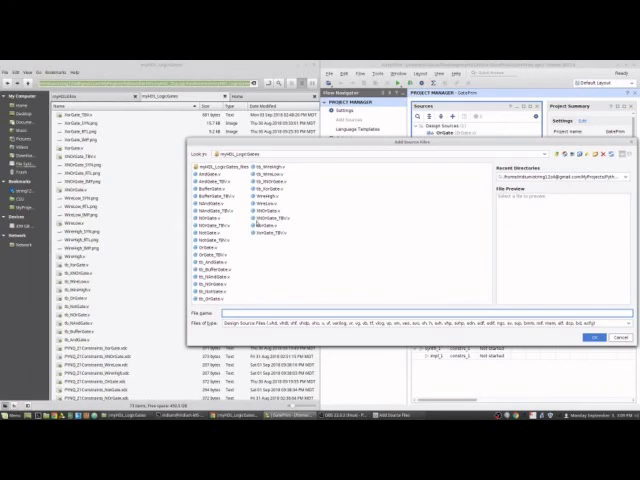
Add the NOR gate testbench Verilog file as a simulation source
{"action": "left_click", "coordinate": [200, 258]}
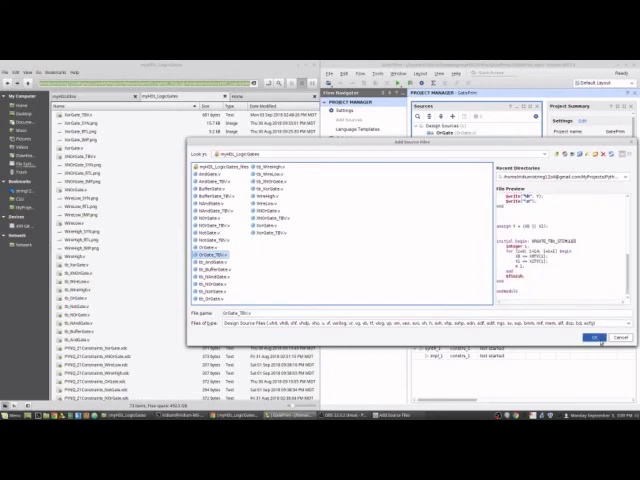
{"action": "left_click", "coordinate": [588, 336]}
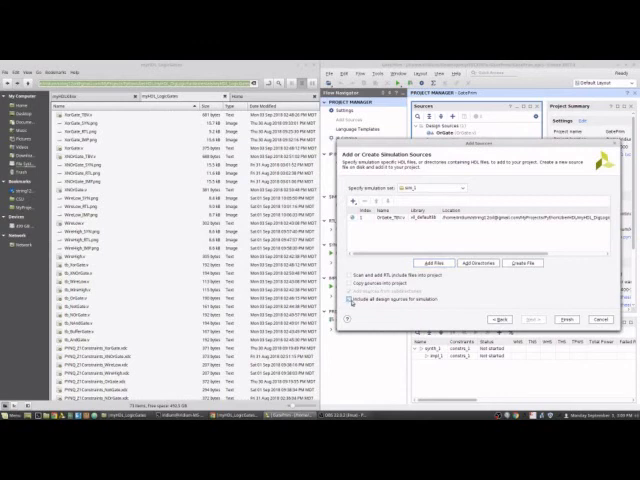
{"action": "mouse_move", "coordinate": [570, 304]}
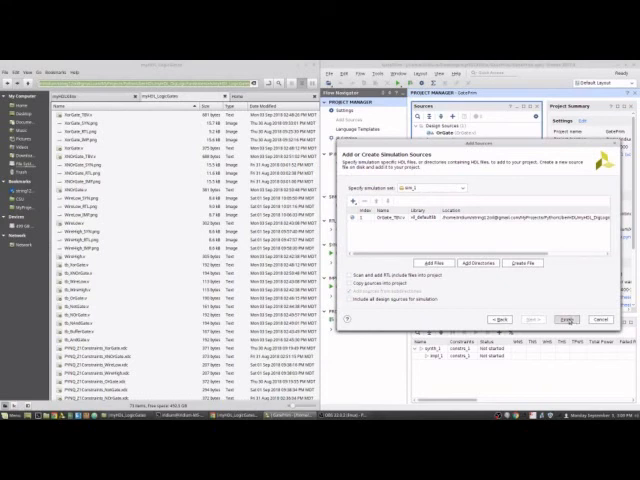
{"action": "left_click", "coordinate": [568, 320]}
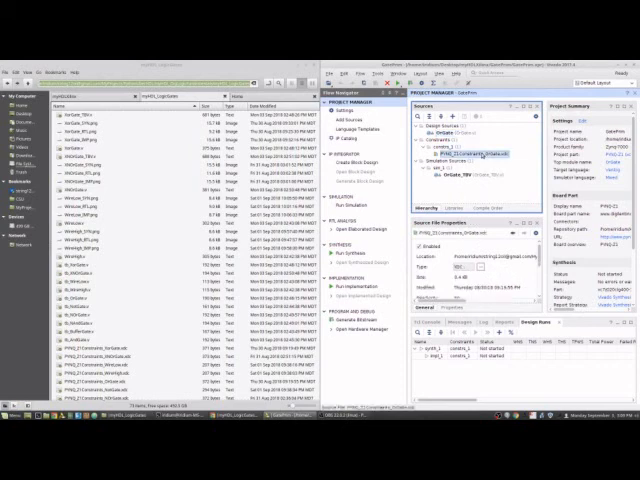
Set the NOR gate design source as the project's top module from the Sources panel
{"action": "right_click", "coordinate": [452, 156]}
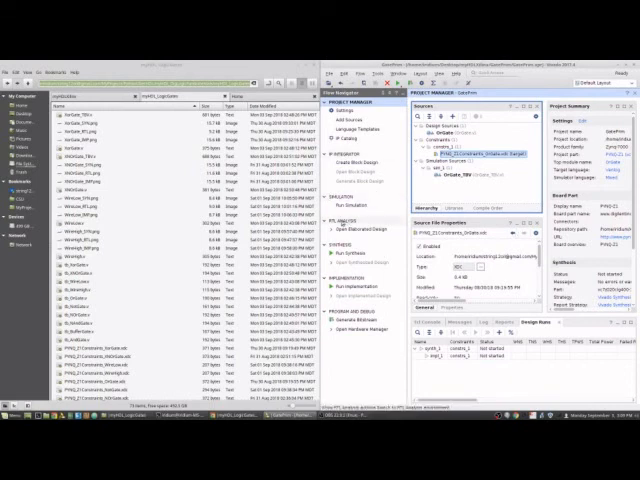
{"action": "left_click", "coordinate": [340, 228]}
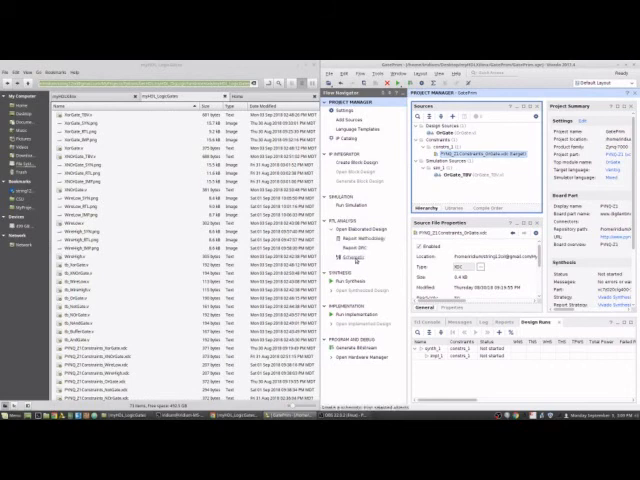
Elaborate the NOR gate RTL design into a schematic, then launch behavioral simulation of its testbench
{"action": "left_click", "coordinate": [358, 220]}
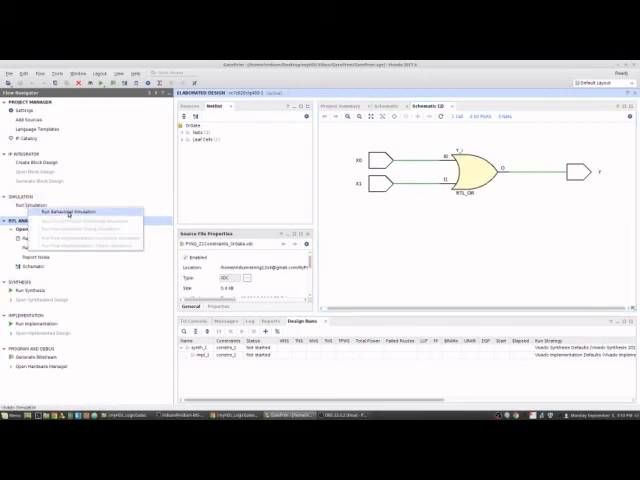
{"action": "left_click", "coordinate": [76, 212]}
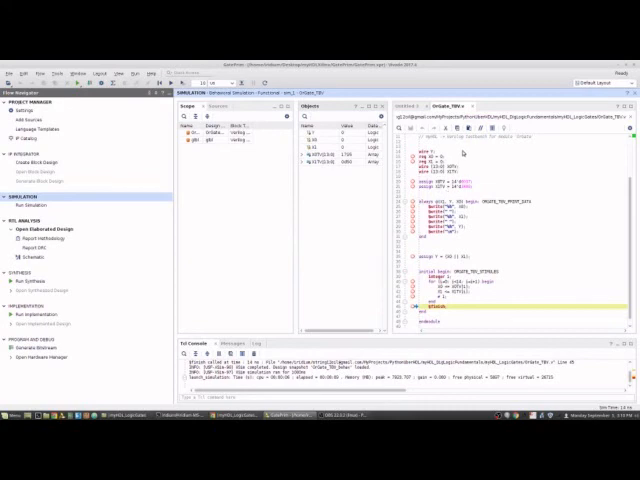
{"action": "mouse_move", "coordinate": [458, 328]}
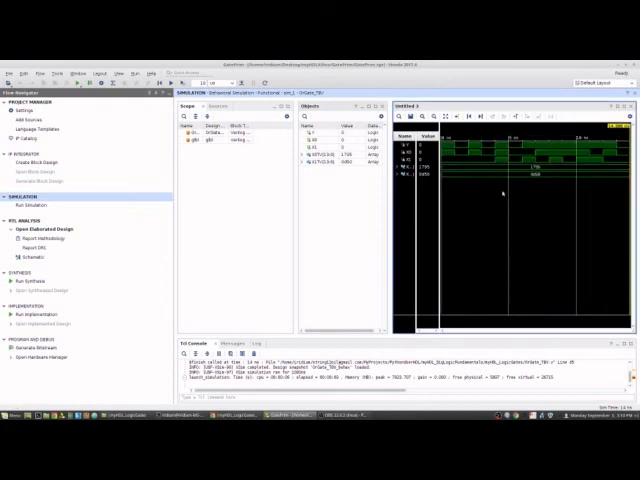
{"action": "mouse_move", "coordinate": [296, 196]}
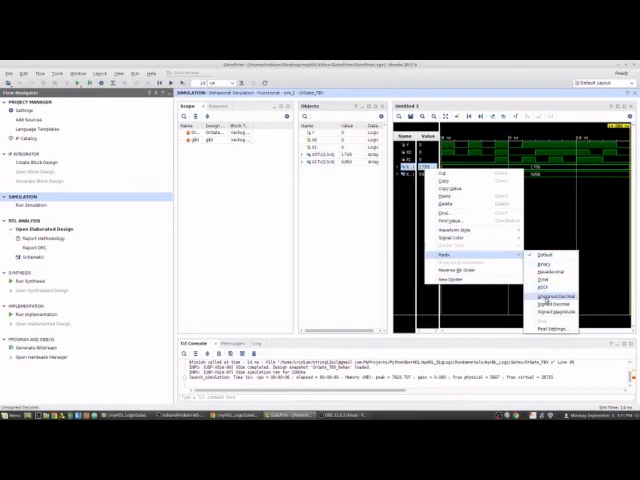
Change the radix display format of the NOR gate testbench signals in the waveform window
{"action": "left_click", "coordinate": [552, 296]}
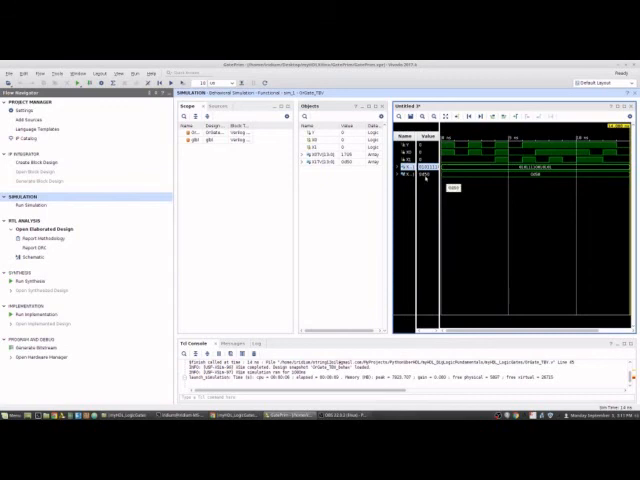
{"action": "right_click", "coordinate": [408, 170]}
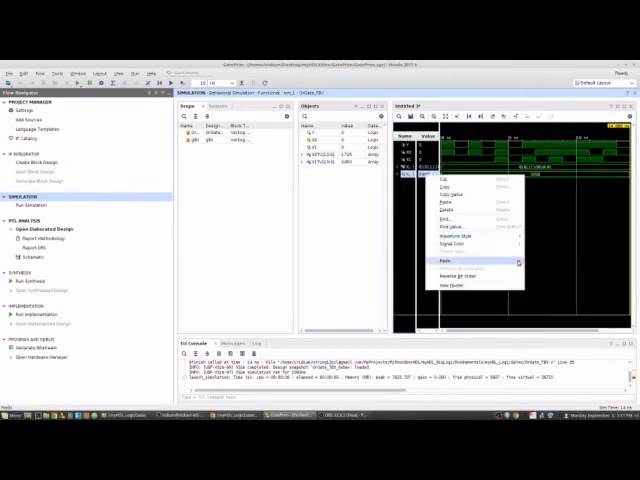
{"action": "left_click", "coordinate": [460, 260]}
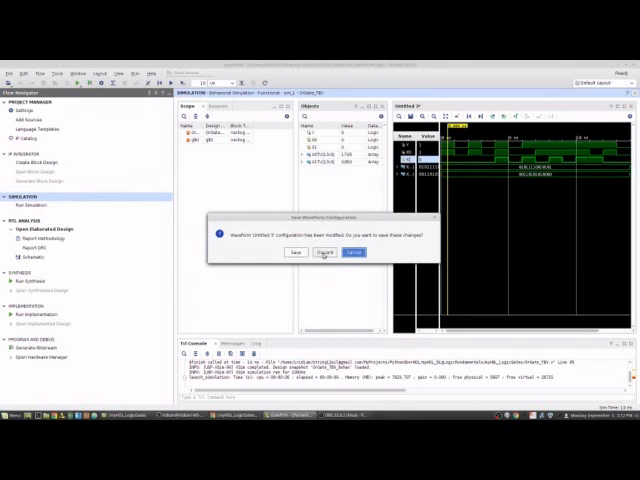
Dismiss the save-waveform prompt, reopen the elaborated schematic and start Generate Bitstream for the NOR design
{"action": "left_click", "coordinate": [324, 252]}
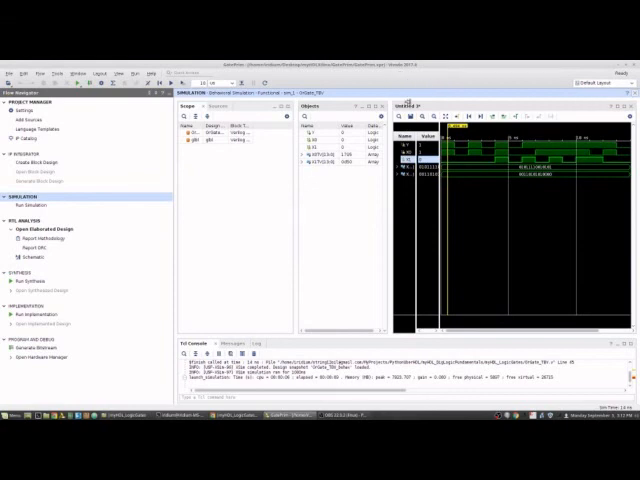
{"action": "left_click", "coordinate": [40, 220]}
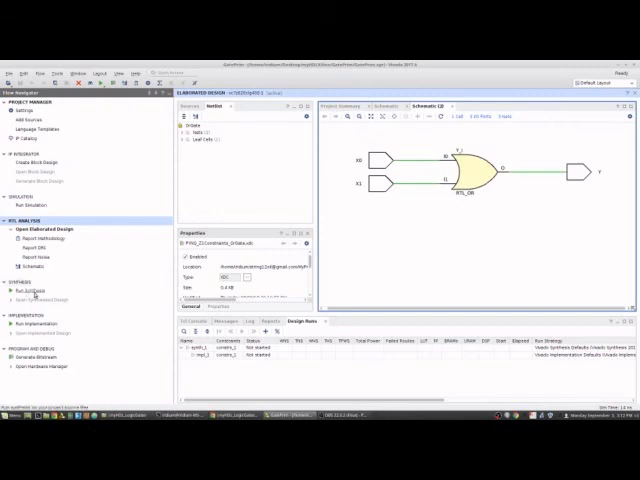
{"action": "left_click", "coordinate": [28, 332]}
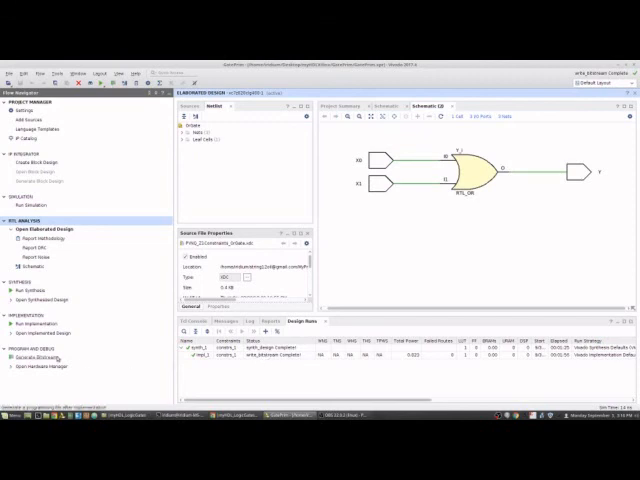
Auto-connect the Hardware Manager to the PYNQ-Z1 and program it with the NOR gate bitstream
{"action": "left_click", "coordinate": [44, 364]}
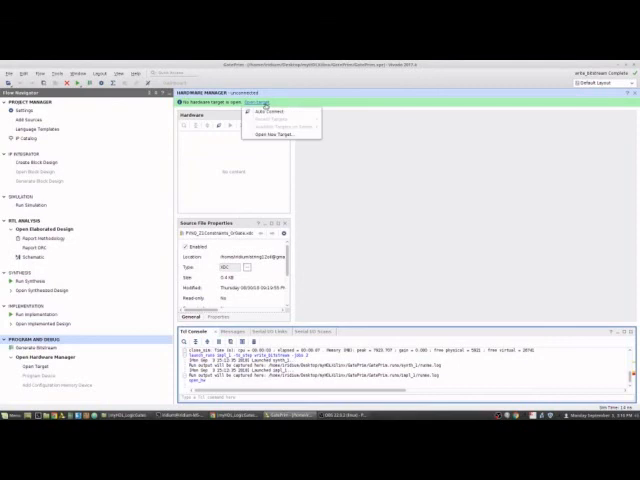
{"action": "left_click", "coordinate": [284, 112]}
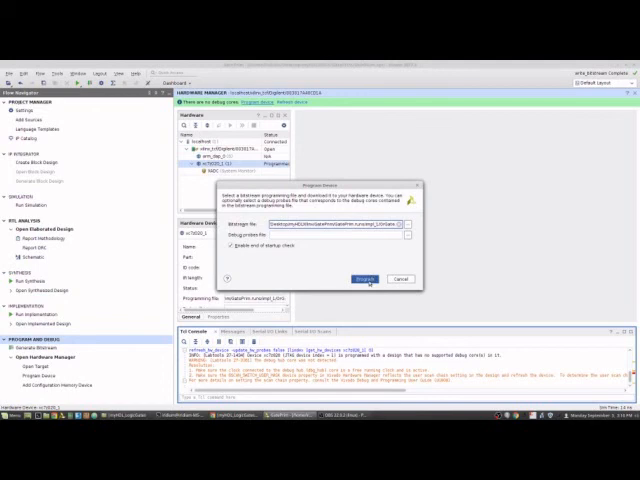
{"action": "left_click", "coordinate": [360, 278]}
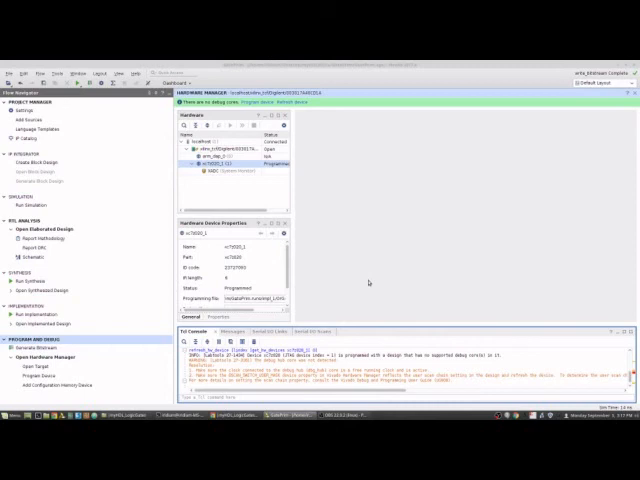
{"action": "mouse_move", "coordinate": [104, 286]}
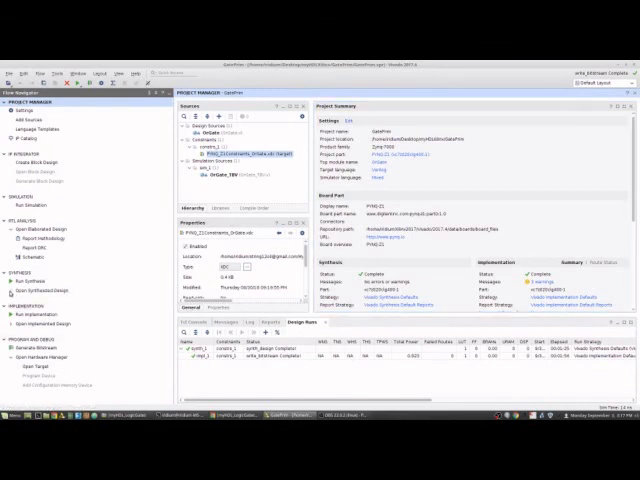
Load the synthesized NOR gate design's device view and look through its netlist tree
{"action": "left_click", "coordinate": [40, 292]}
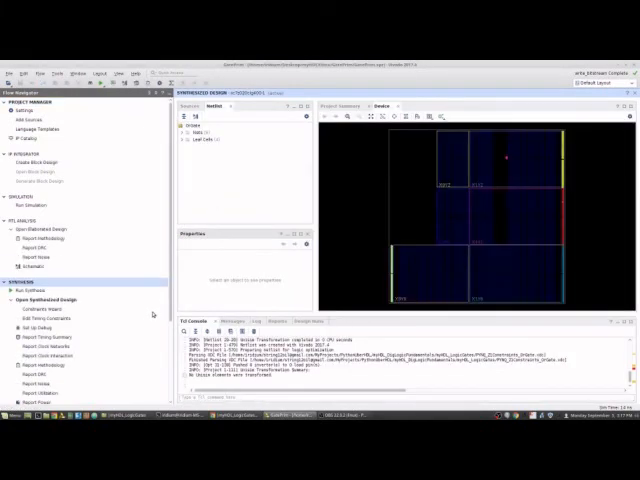
{"action": "scroll", "scroll_direction": "down", "scroll_amount": 3}
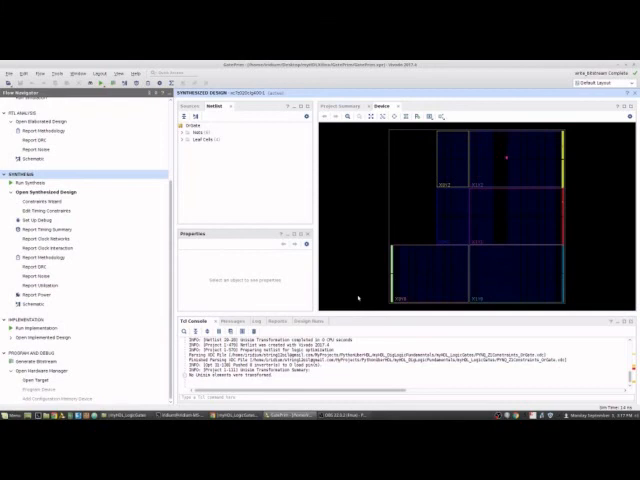
{"action": "mouse_move", "coordinate": [508, 160]}
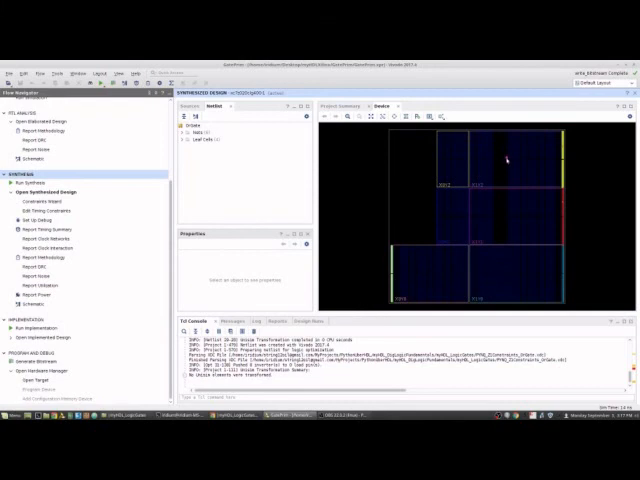
{"action": "mouse_move", "coordinate": [508, 160]}
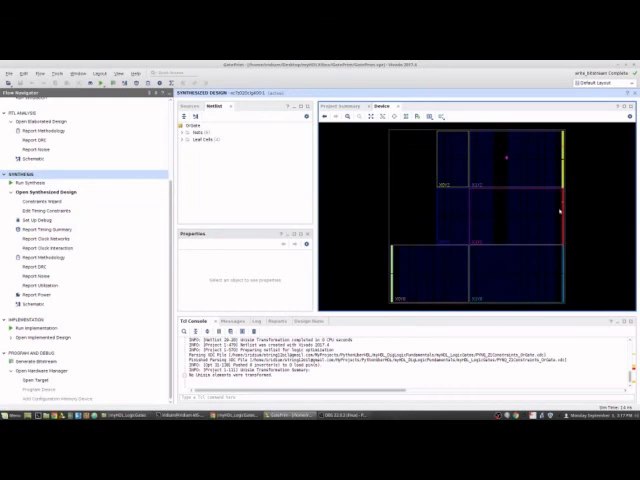
{"action": "mouse_move", "coordinate": [540, 208]}
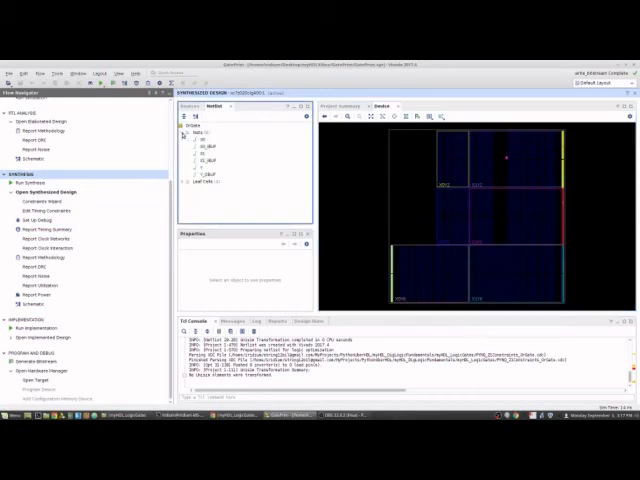
View the synthesized schematic of buffers and LUT, then load the implemented design in its place
{"action": "left_click", "coordinate": [188, 136]}
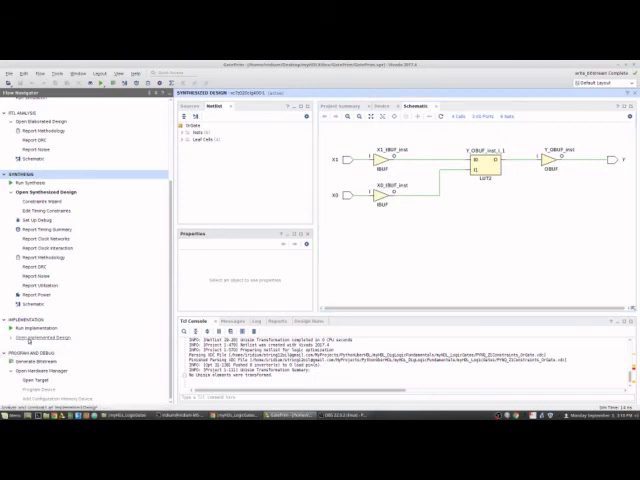
{"action": "left_click", "coordinate": [30, 324]}
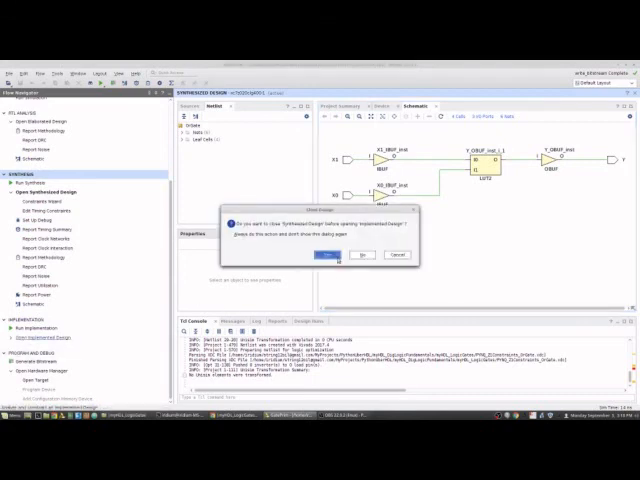
{"action": "left_click", "coordinate": [340, 254]}
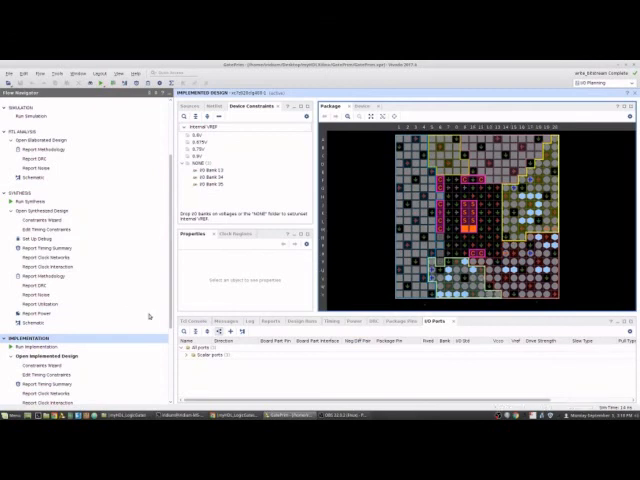
Bring up the implemented NOR gate design's schematic with its input/output buffers and LUT
{"action": "scroll", "scroll_direction": "down", "scroll_amount": 3}
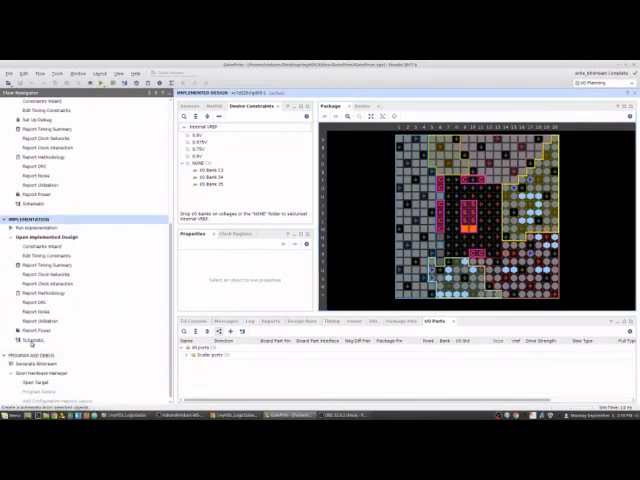
{"action": "left_click", "coordinate": [384, 108]}
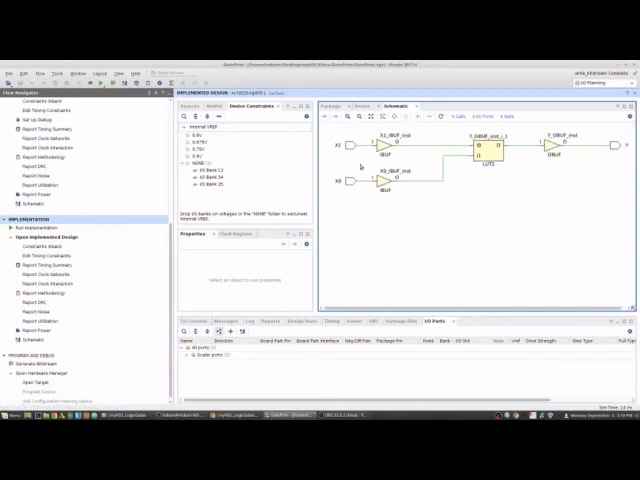
Start a new design run, which fails with an error about earlier errors
{"action": "left_click", "coordinate": [374, 104]}
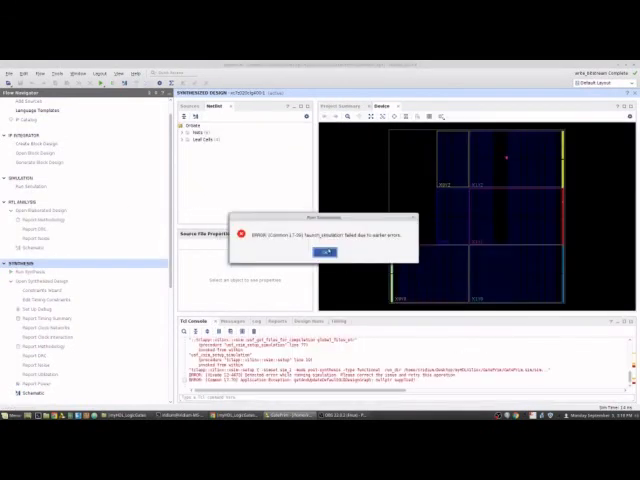
Dismiss the run-failure dialog to review the errors in the Messages log
{"action": "left_click", "coordinate": [324, 252]}
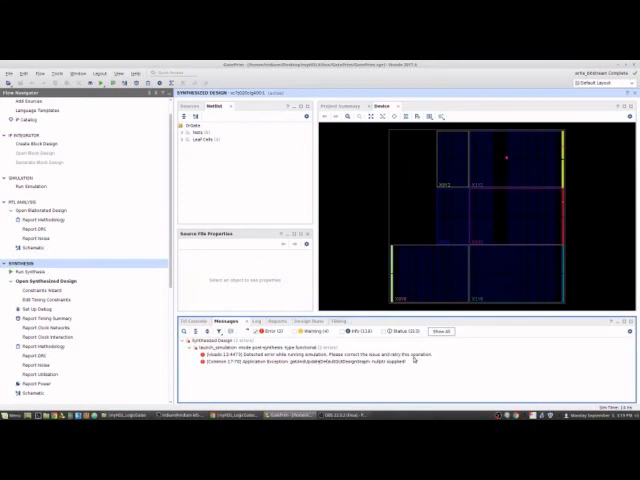
{"action": "mouse_move", "coordinate": [418, 360]}
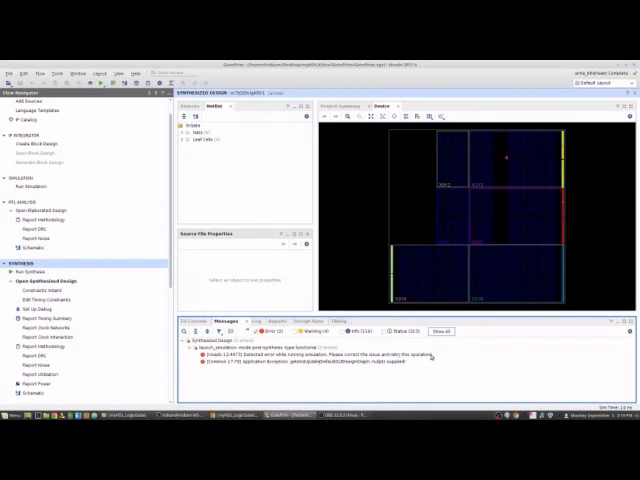
{"action": "mouse_move", "coordinate": [430, 358]}
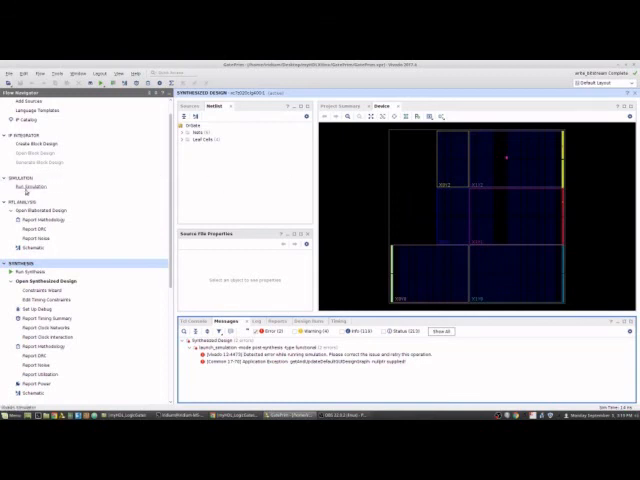
{"action": "mouse_move", "coordinate": [128, 292]}
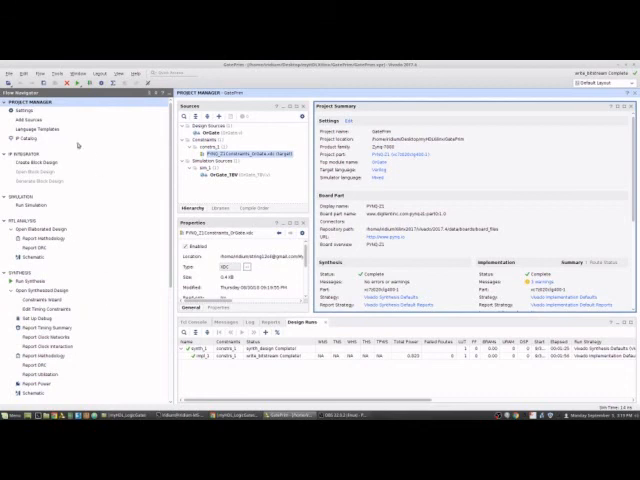
{"action": "mouse_move", "coordinate": [118, 136]}
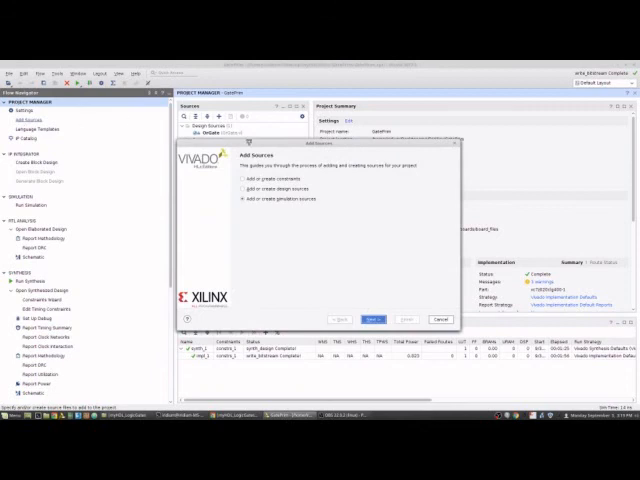
Add the NOR gate Verilog file to the project's design sources through the Add Sources wizard
{"action": "left_click", "coordinate": [240, 188]}
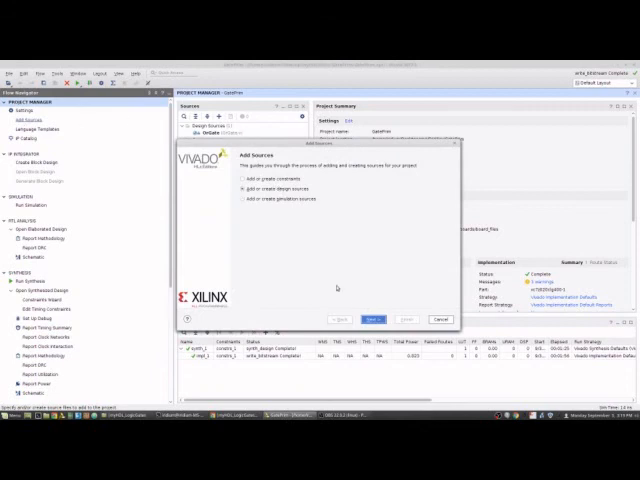
{"action": "left_click", "coordinate": [372, 320]}
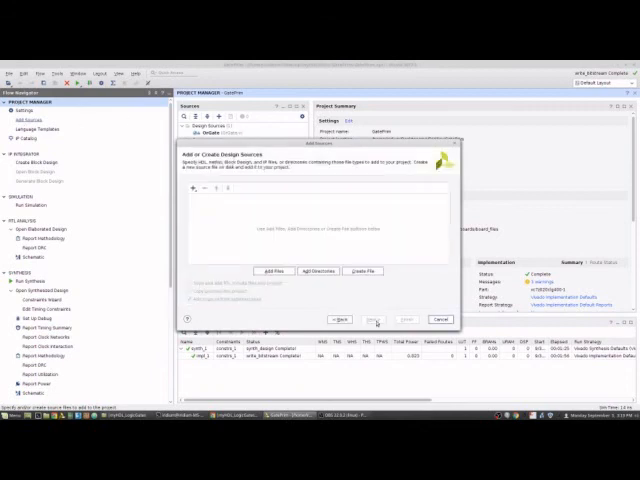
{"action": "left_click", "coordinate": [272, 272]}
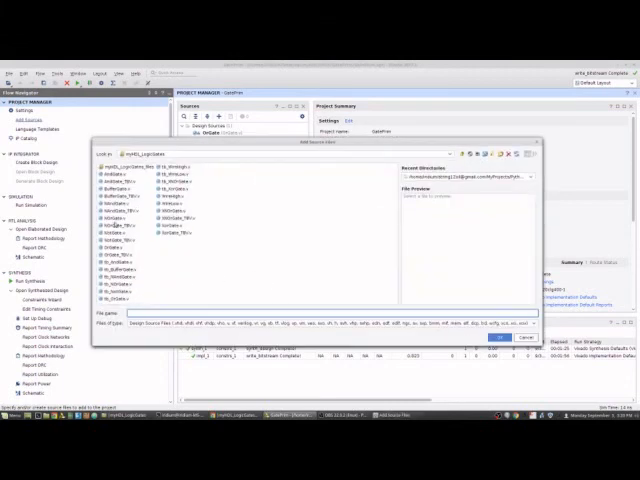
{"action": "left_click", "coordinate": [112, 216]}
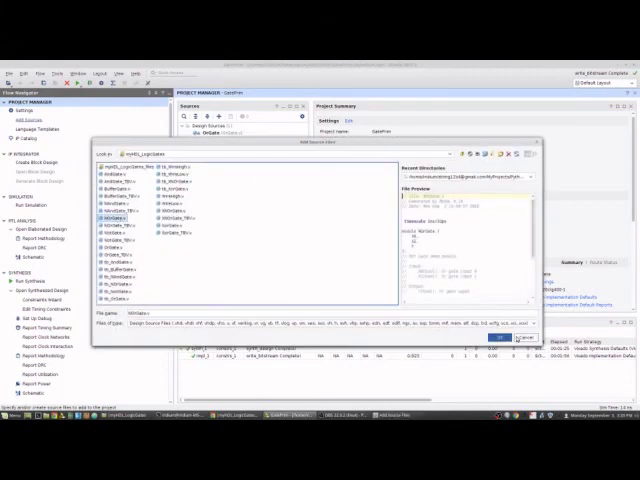
{"action": "left_click", "coordinate": [500, 336]}
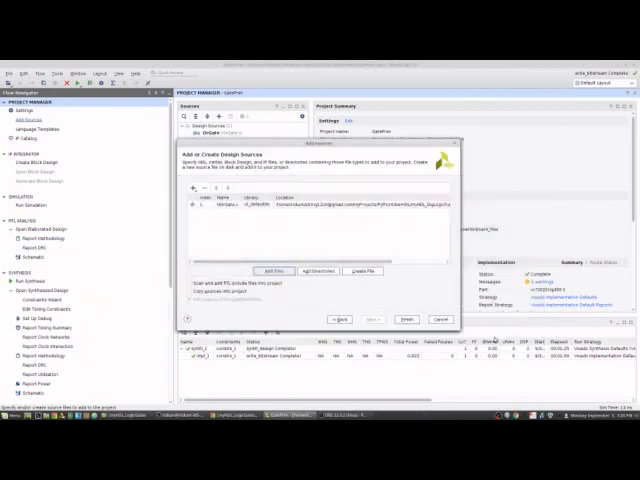
{"action": "left_click", "coordinate": [404, 320]}
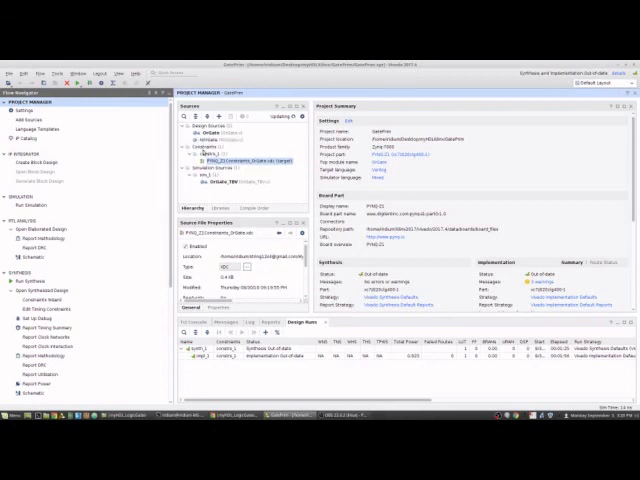
{"action": "left_click", "coordinate": [26, 112]}
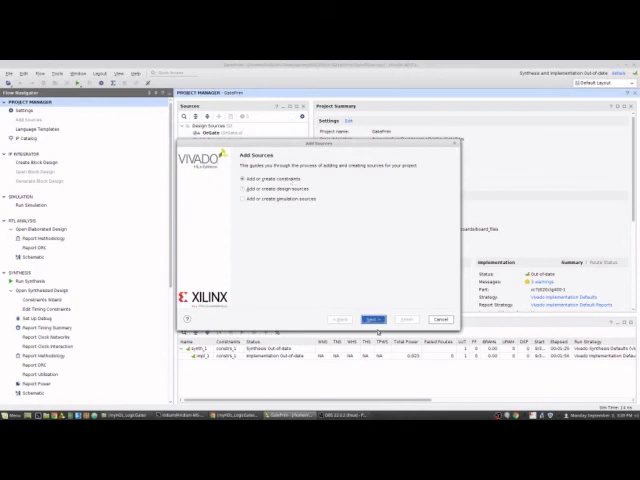
Add the PYNQ-Z1 .xdc constraints file to the project's constraints set
{"action": "left_click", "coordinate": [378, 320]}
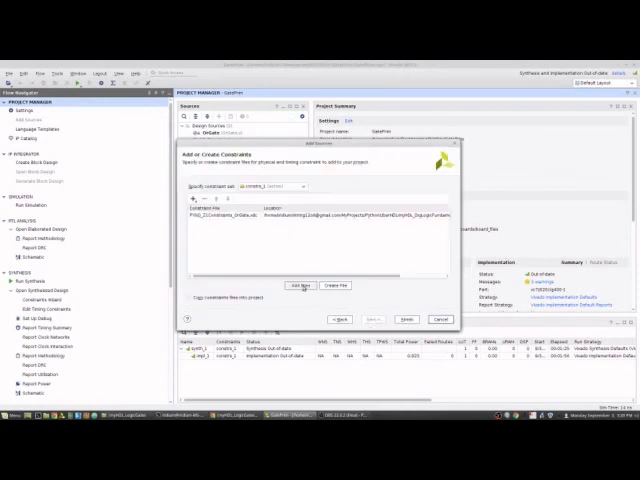
{"action": "left_click", "coordinate": [300, 284]}
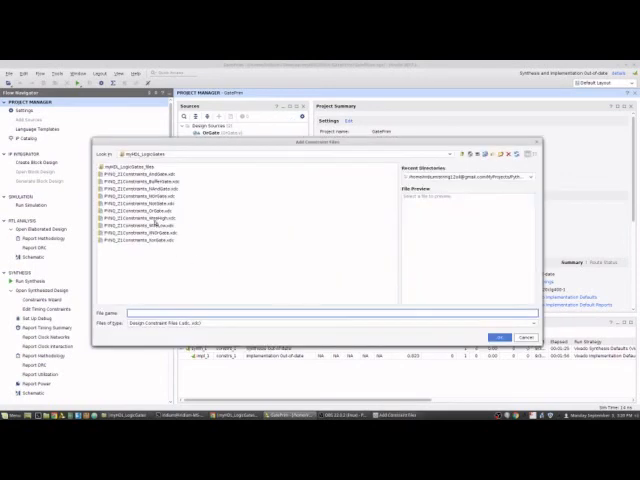
{"action": "left_click", "coordinate": [140, 200]}
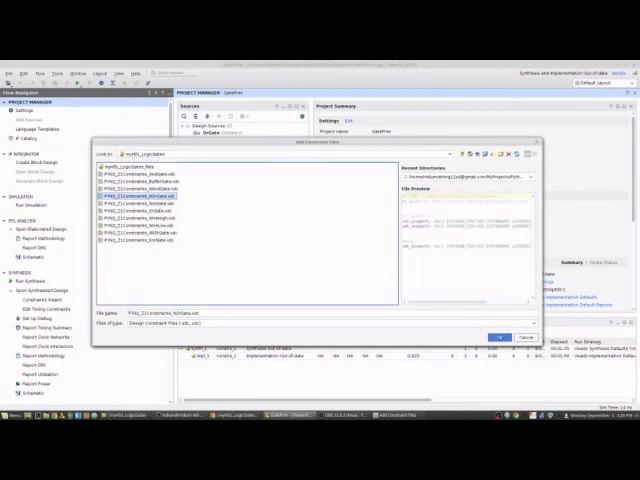
{"action": "left_click", "coordinate": [500, 336]}
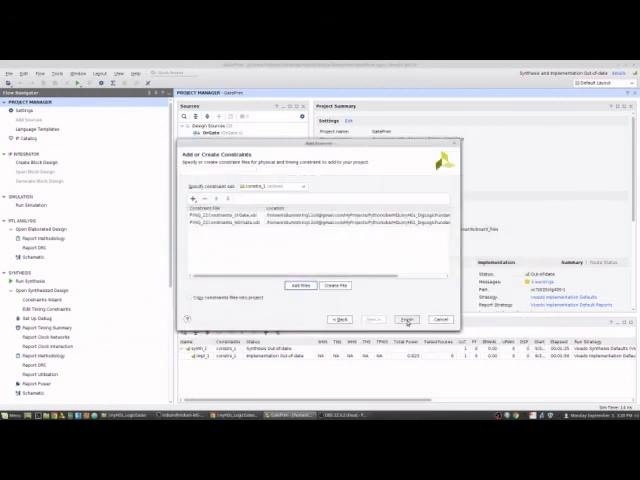
{"action": "left_click", "coordinate": [408, 320]}
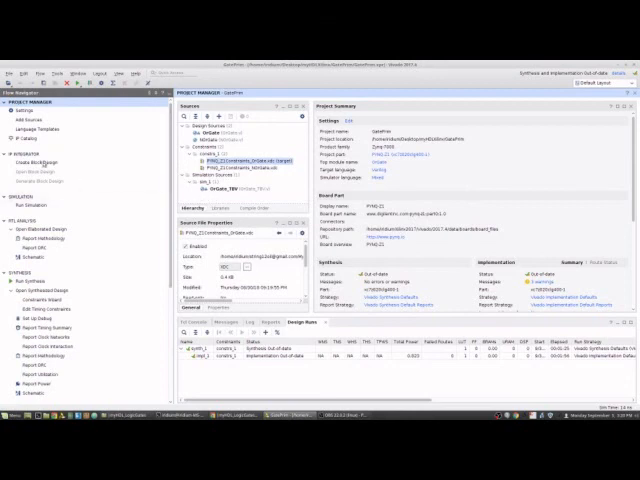
{"action": "left_click", "coordinate": [30, 120]}
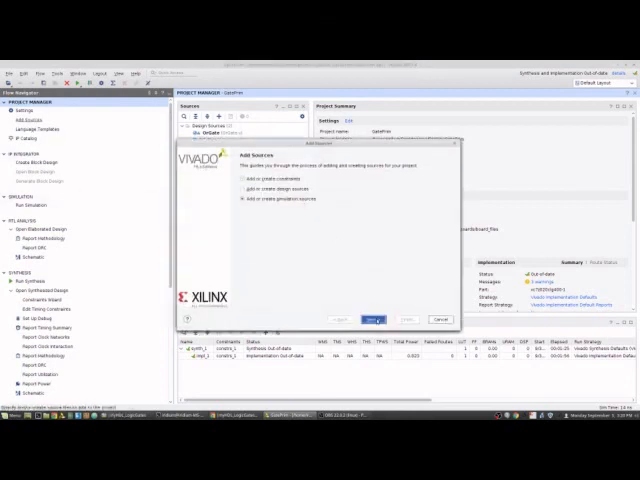
Add the NOR gate testbench file to the project's simulation sources
{"action": "left_click", "coordinate": [374, 320]}
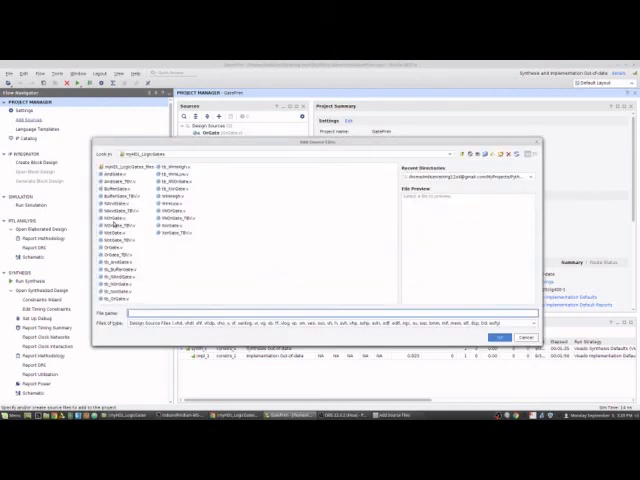
{"action": "left_click", "coordinate": [112, 224]}
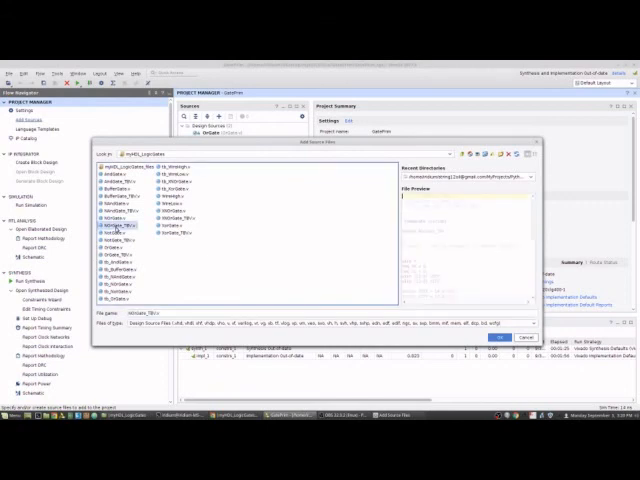
{"action": "left_click", "coordinate": [110, 212]}
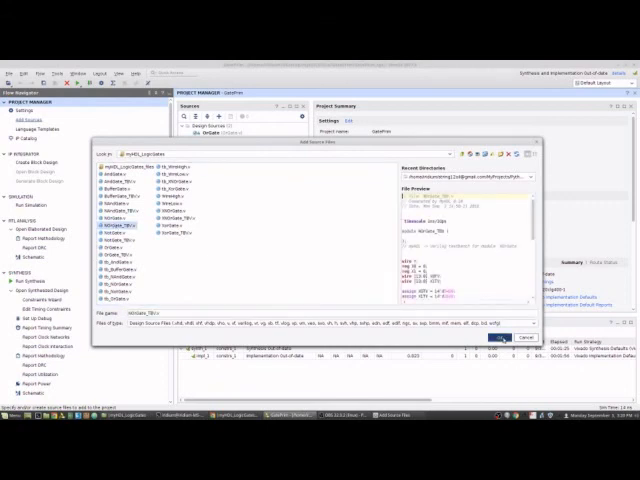
{"action": "left_click", "coordinate": [504, 336]}
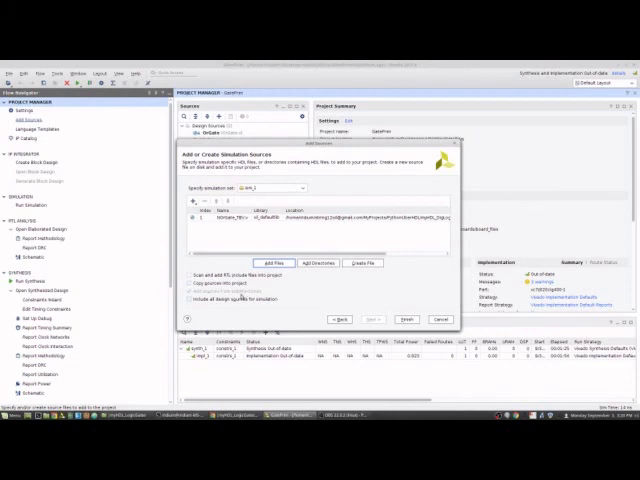
{"action": "left_click", "coordinate": [404, 320]}
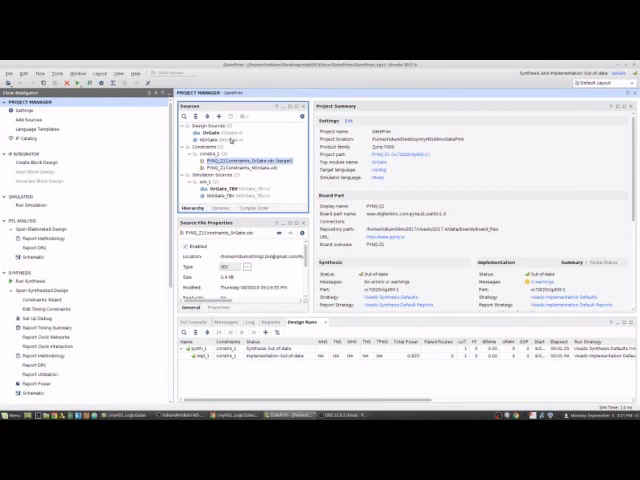
Set the NOR gate design as top module and bring up Set as Top options for the testbench
{"action": "right_click", "coordinate": [210, 160]}
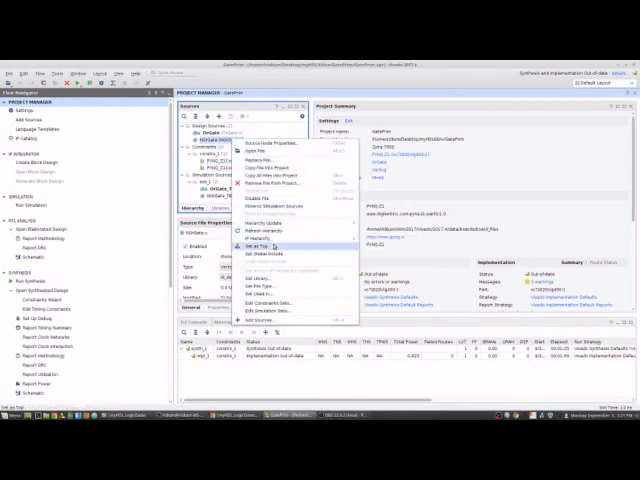
{"action": "left_click", "coordinate": [268, 246]}
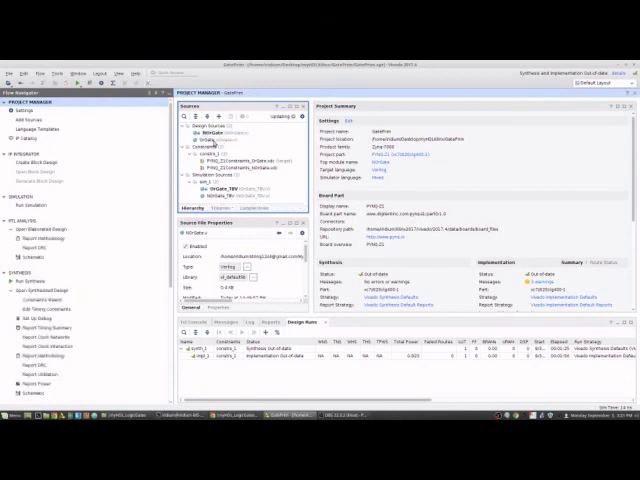
{"action": "left_click", "coordinate": [216, 132]}
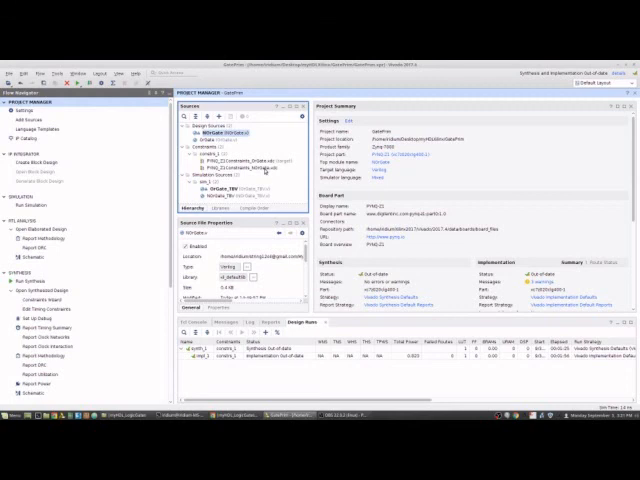
{"action": "right_click", "coordinate": [244, 170]}
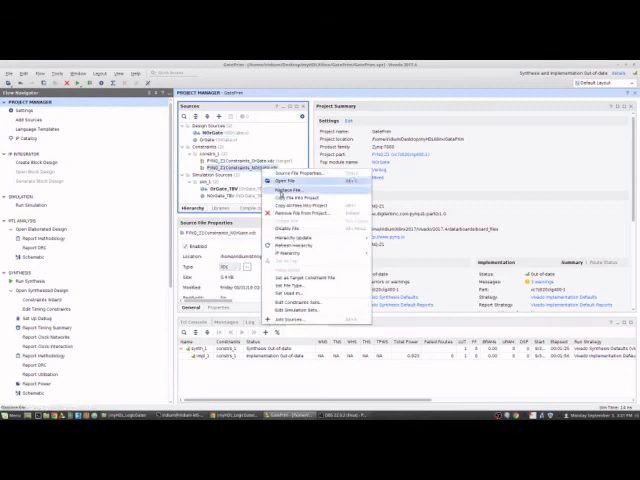
{"action": "mouse_move", "coordinate": [304, 276]}
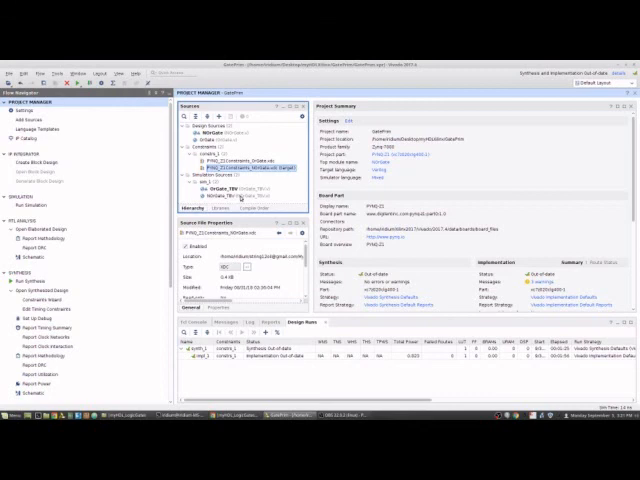
{"action": "right_click", "coordinate": [224, 188]}
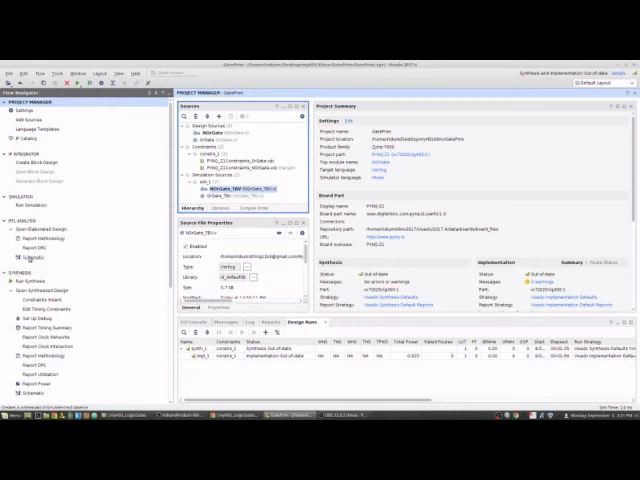
Elaborate the design from RTL Analysis to show the NOR gate schematic (OR gate into inverter)
{"action": "left_click", "coordinate": [36, 256]}
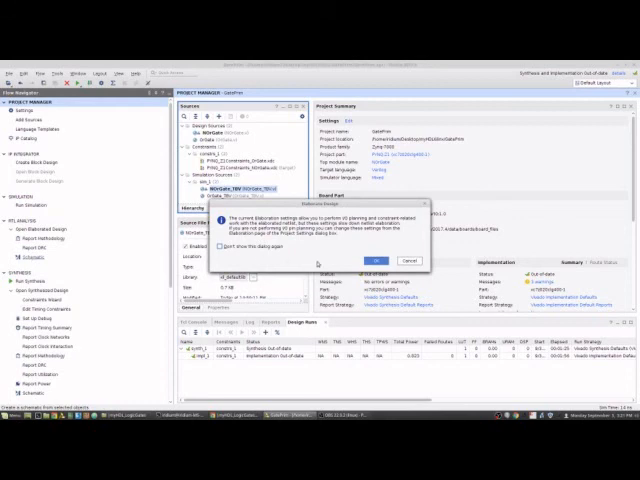
{"action": "left_click", "coordinate": [378, 260]}
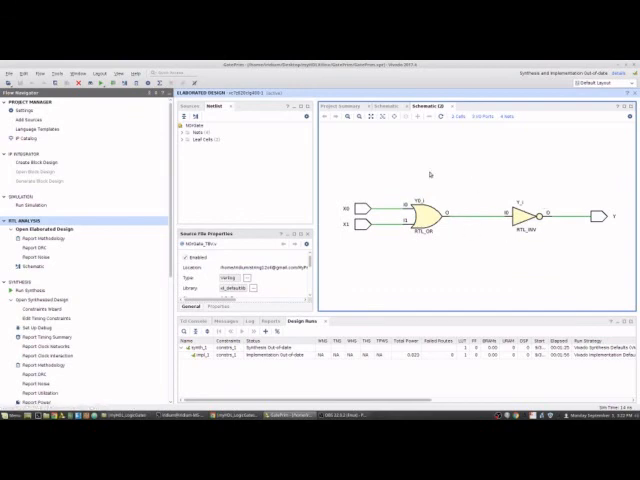
{"action": "mouse_move", "coordinate": [568, 232]}
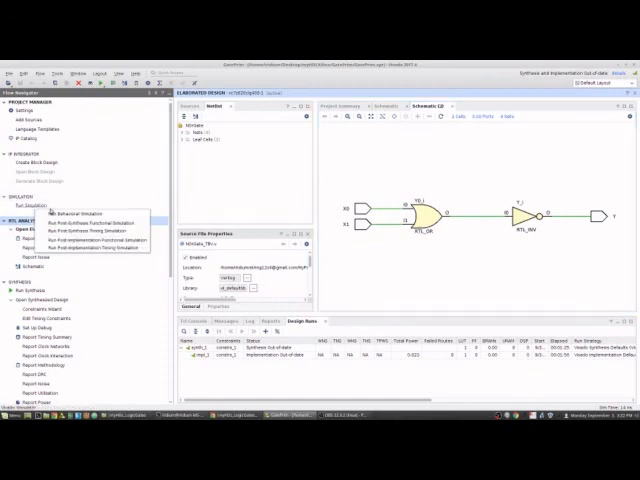
Run Behavioral Simulation of the NOR gate testbench and view its waveform
{"action": "left_click", "coordinate": [92, 212]}
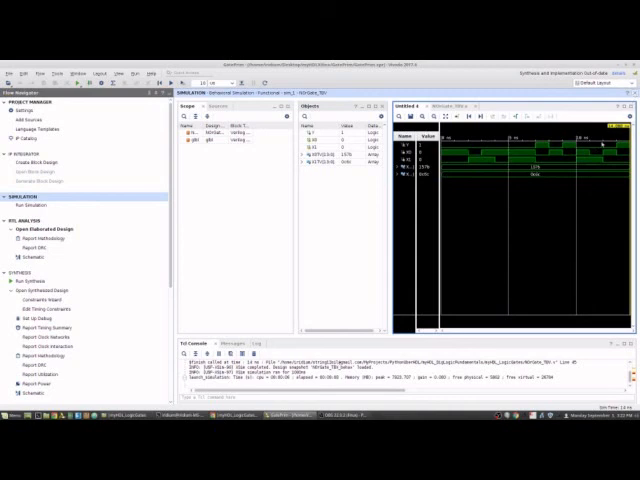
{"action": "mouse_move", "coordinate": [600, 136]}
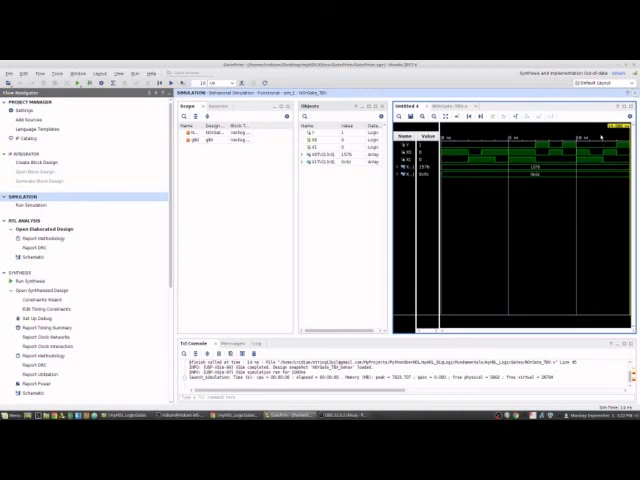
{"action": "left_click", "coordinate": [48, 216]}
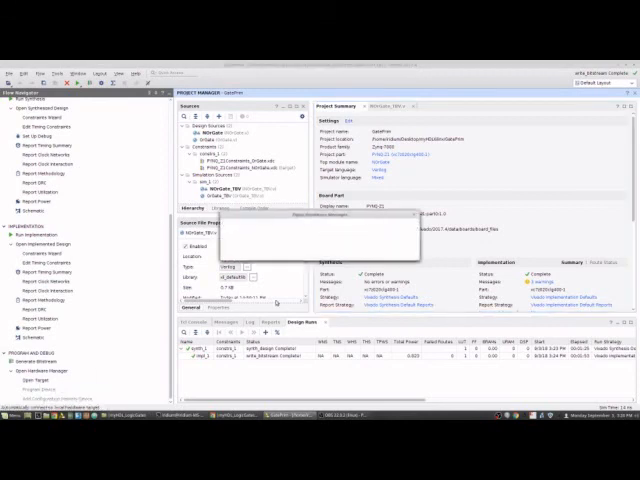
Program the PYNQ-Z1 device with the generated NOR gate bitstream via Hardware Manager
{"action": "left_click", "coordinate": [40, 342]}
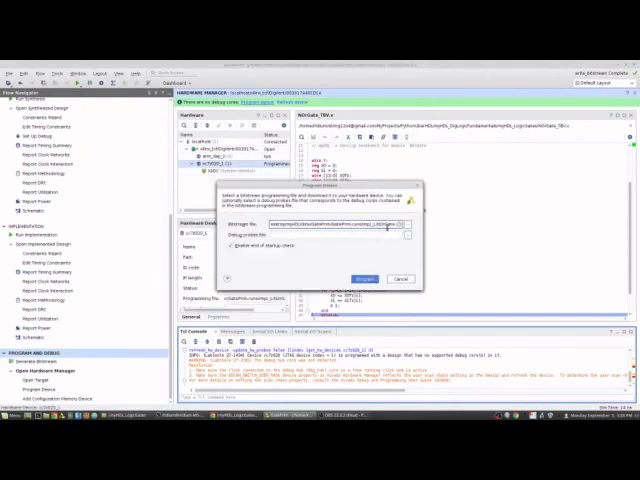
{"action": "left_click", "coordinate": [364, 278]}
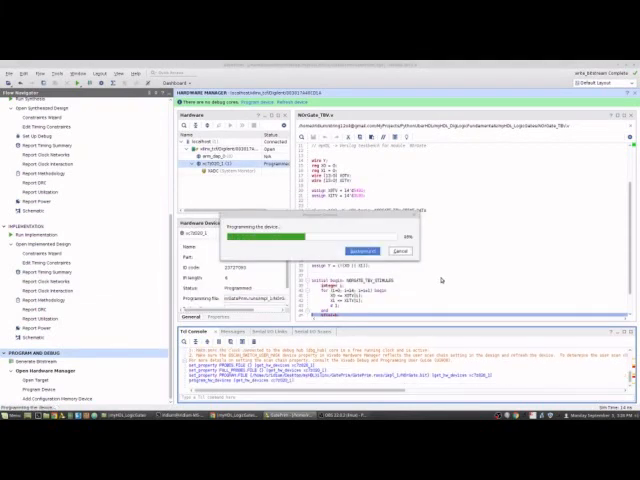